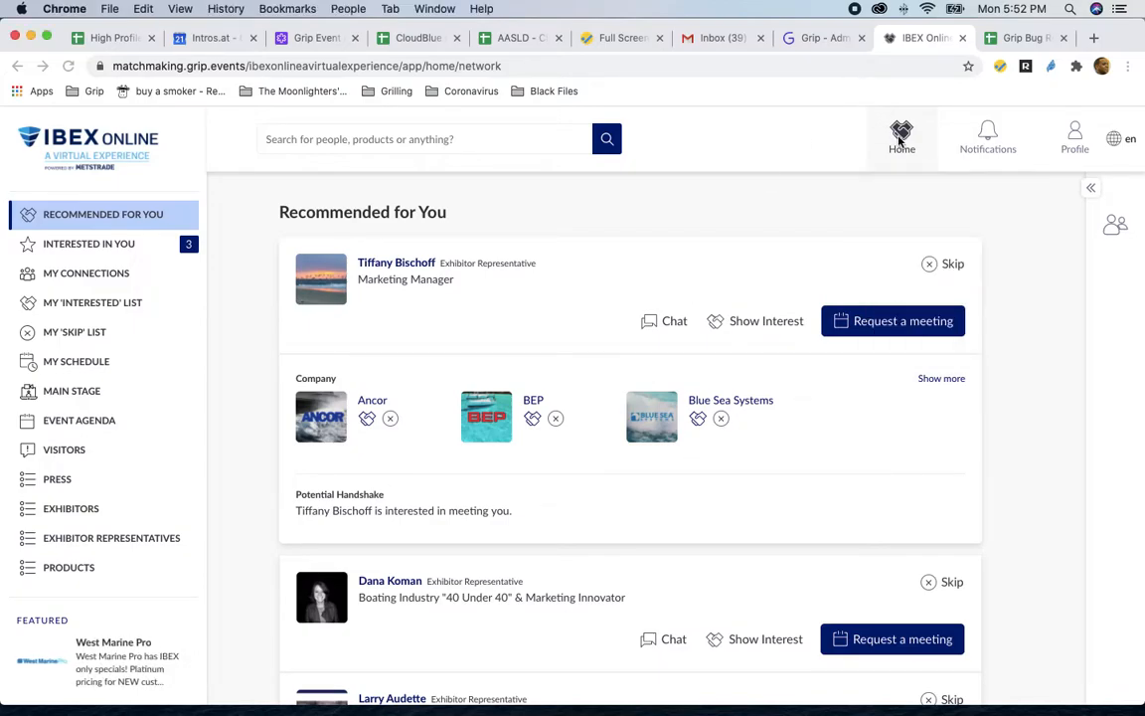
- Open the home page and scroll through Find Exhibitors, Find Visitors, Events/Education and Find Products
click(901, 137)
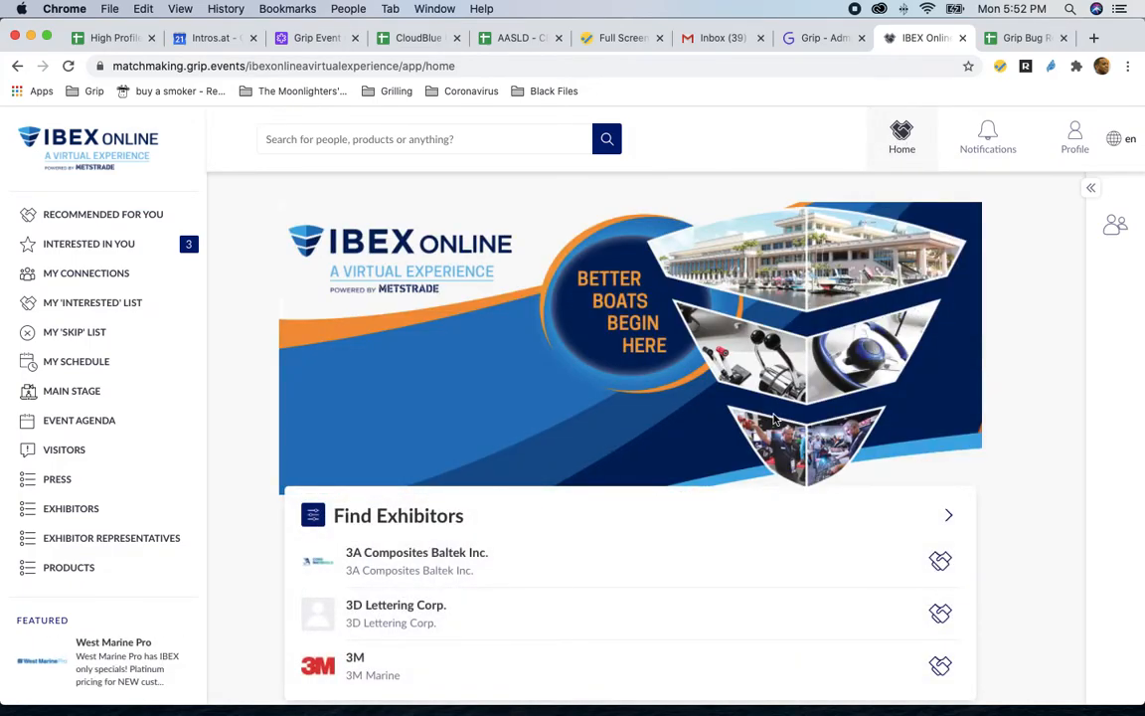
mouse_move(771, 452)
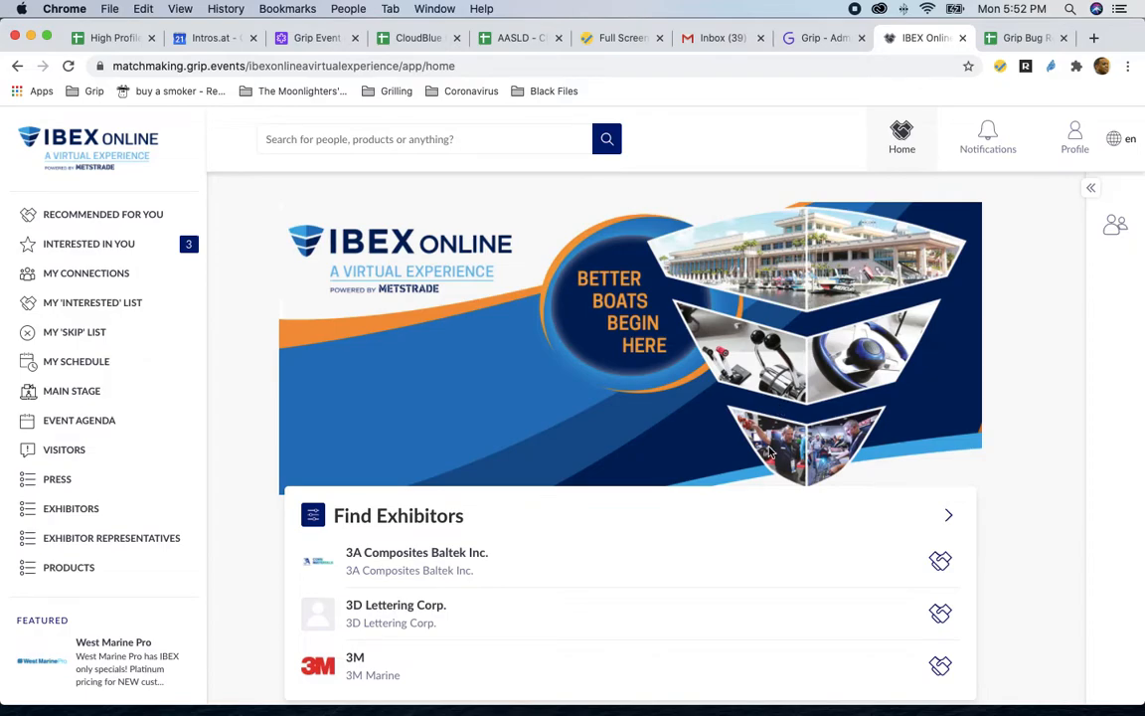
scroll(down, 3)
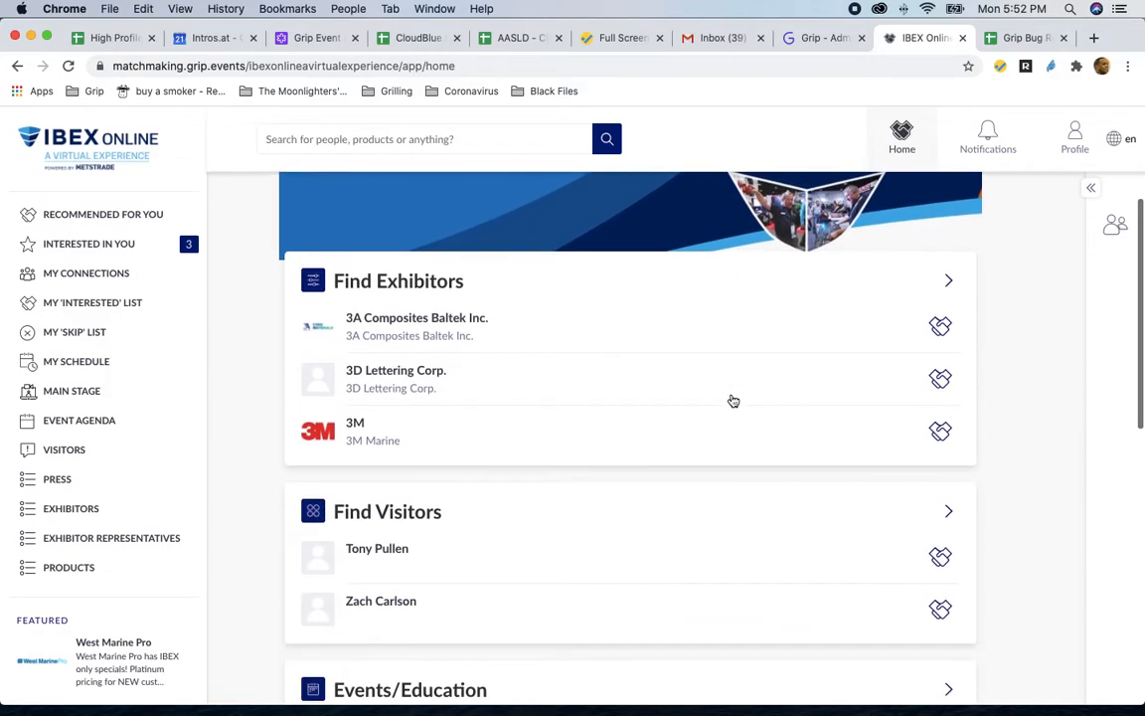
scroll(down, 3)
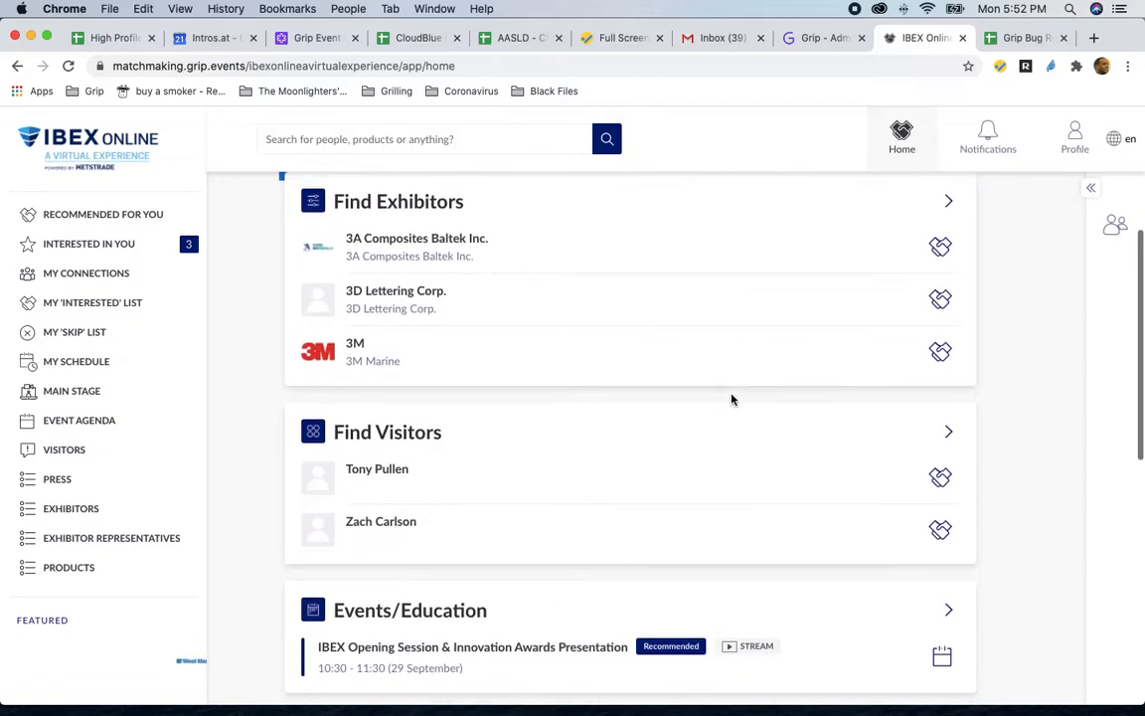
scroll(down, 3)
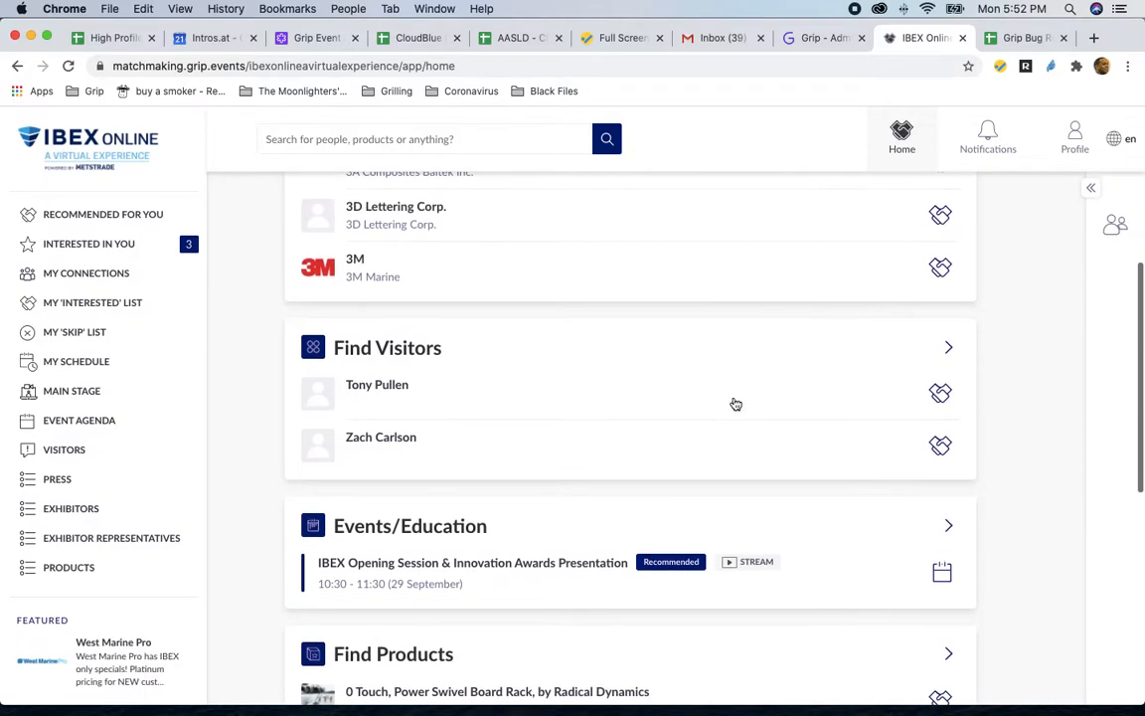
mouse_move(543, 562)
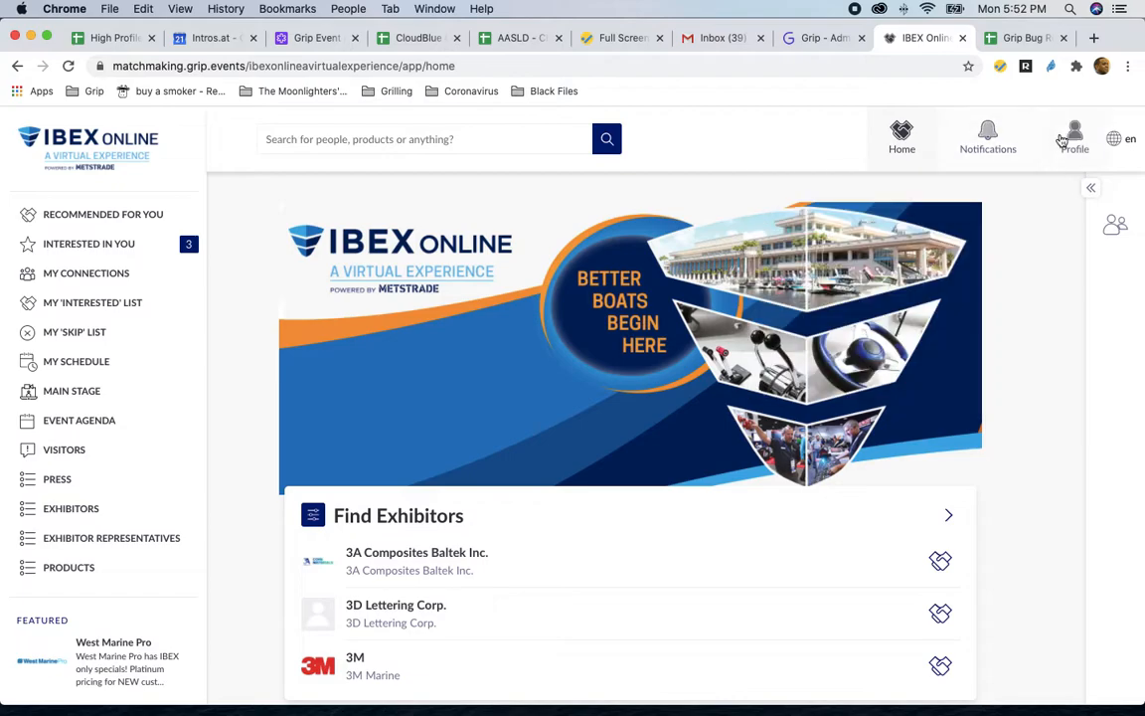
- Open Edit Profile and scroll through the name, headline, job title, company and summary fields
click(1074, 134)
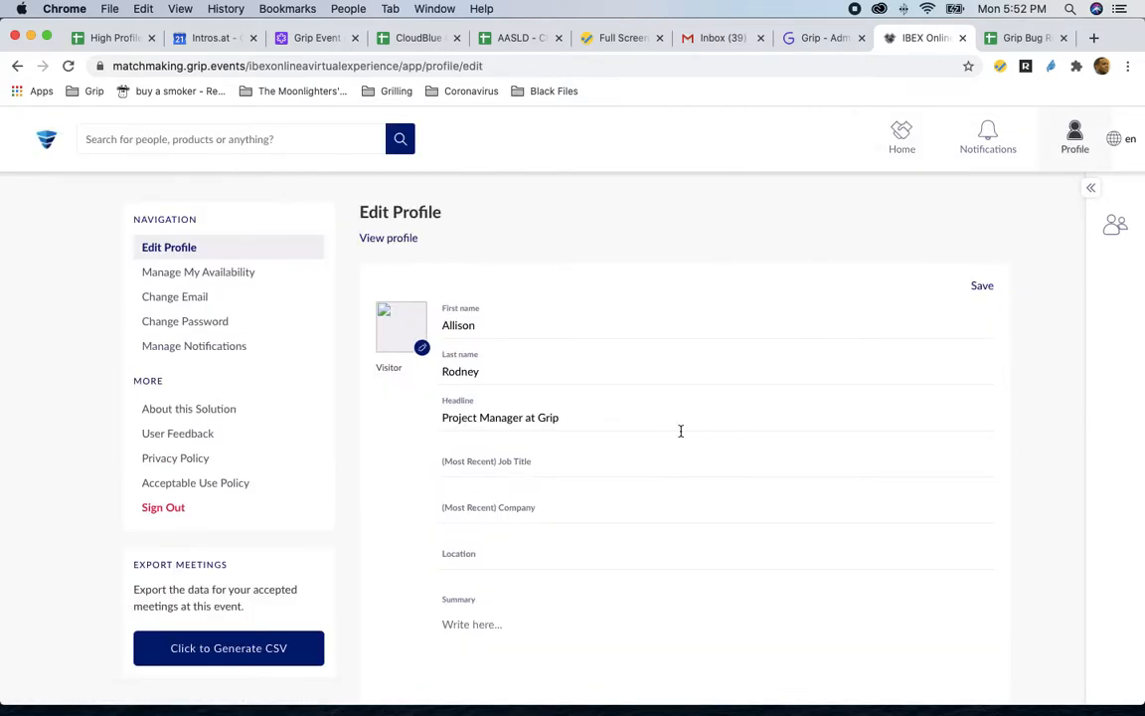
scroll(down, 3)
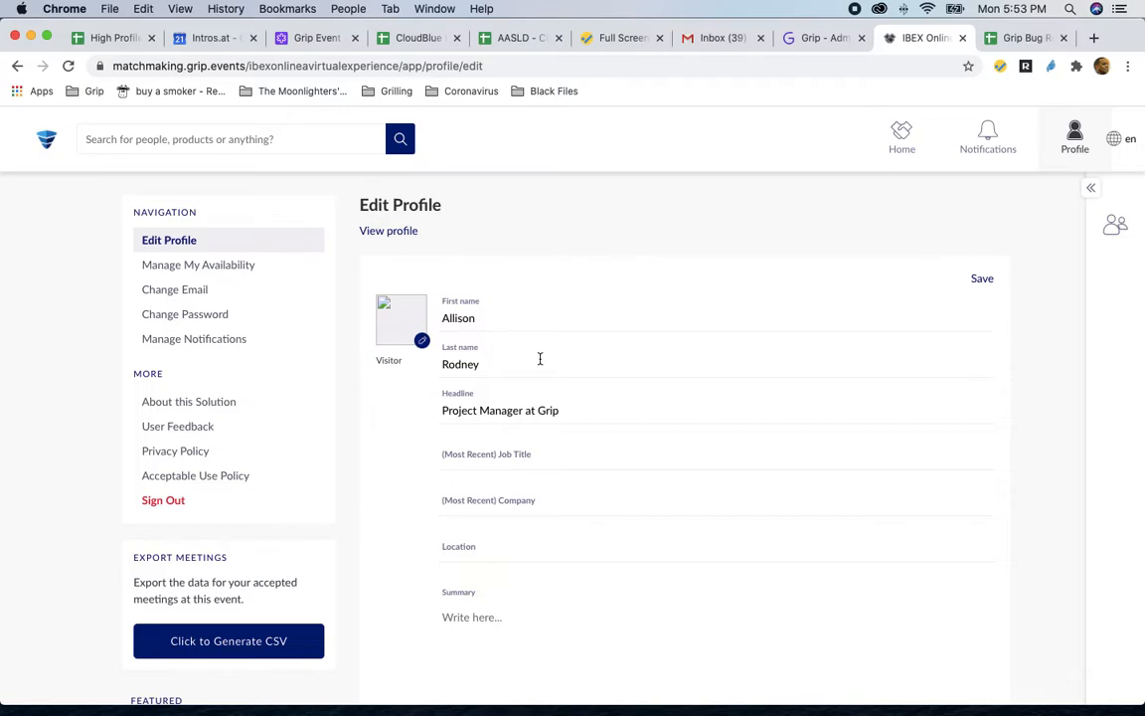
mouse_move(609, 410)
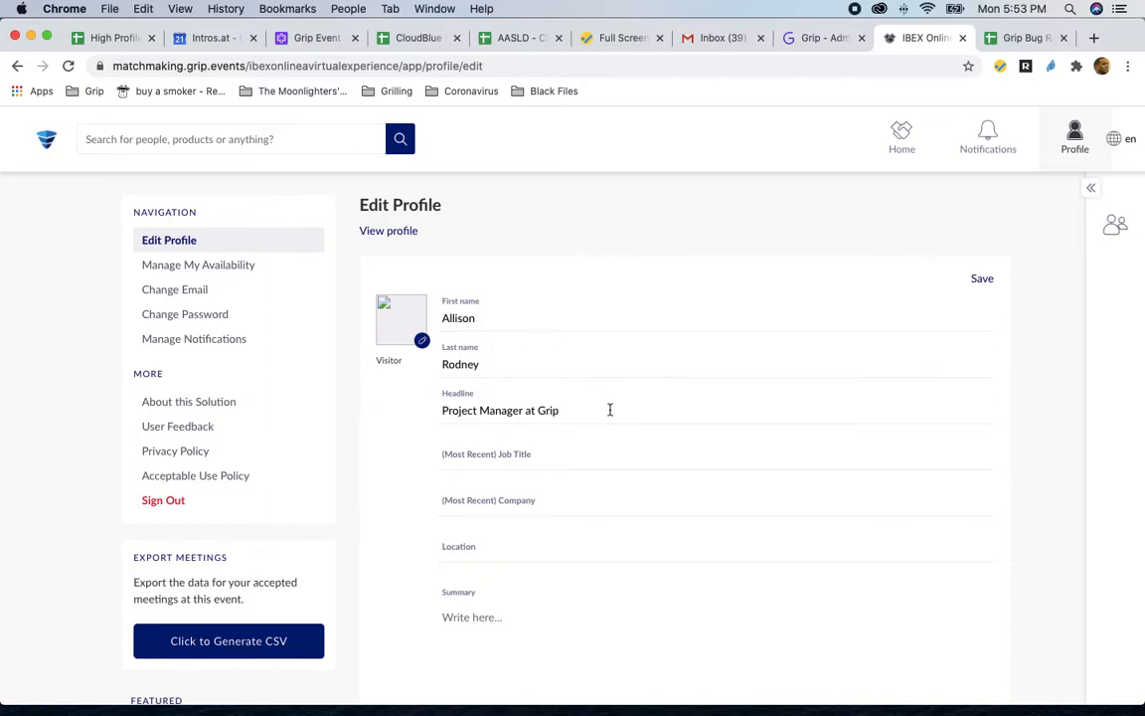
mouse_move(540, 444)
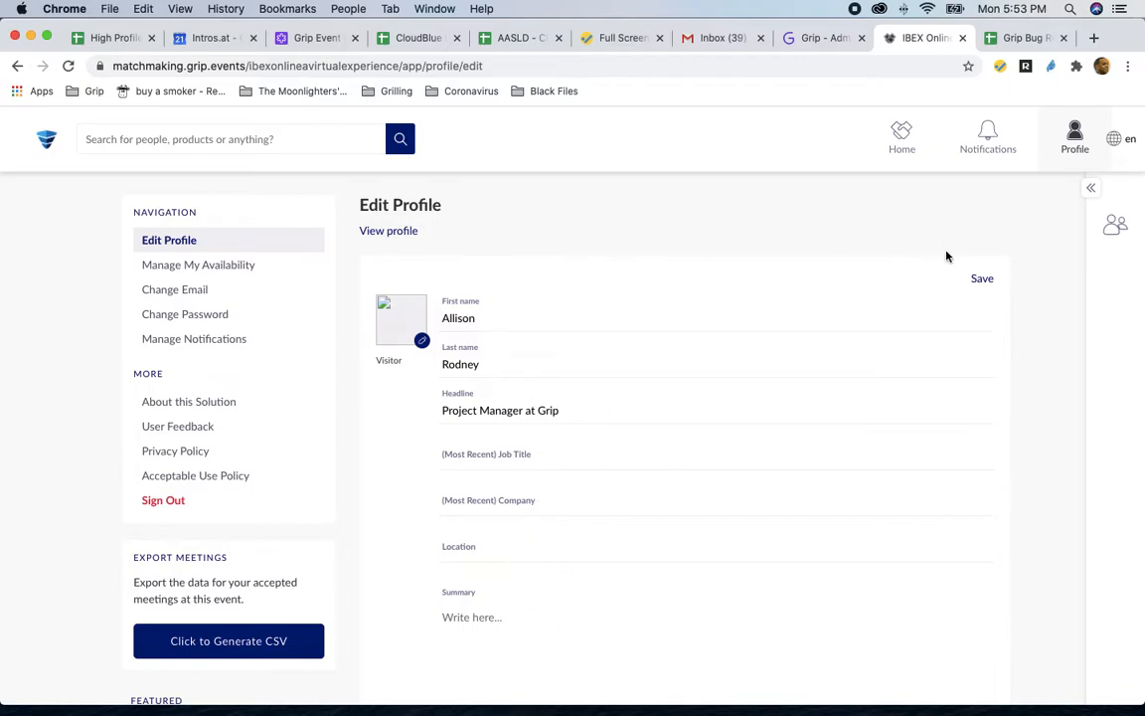
mouse_move(751, 345)
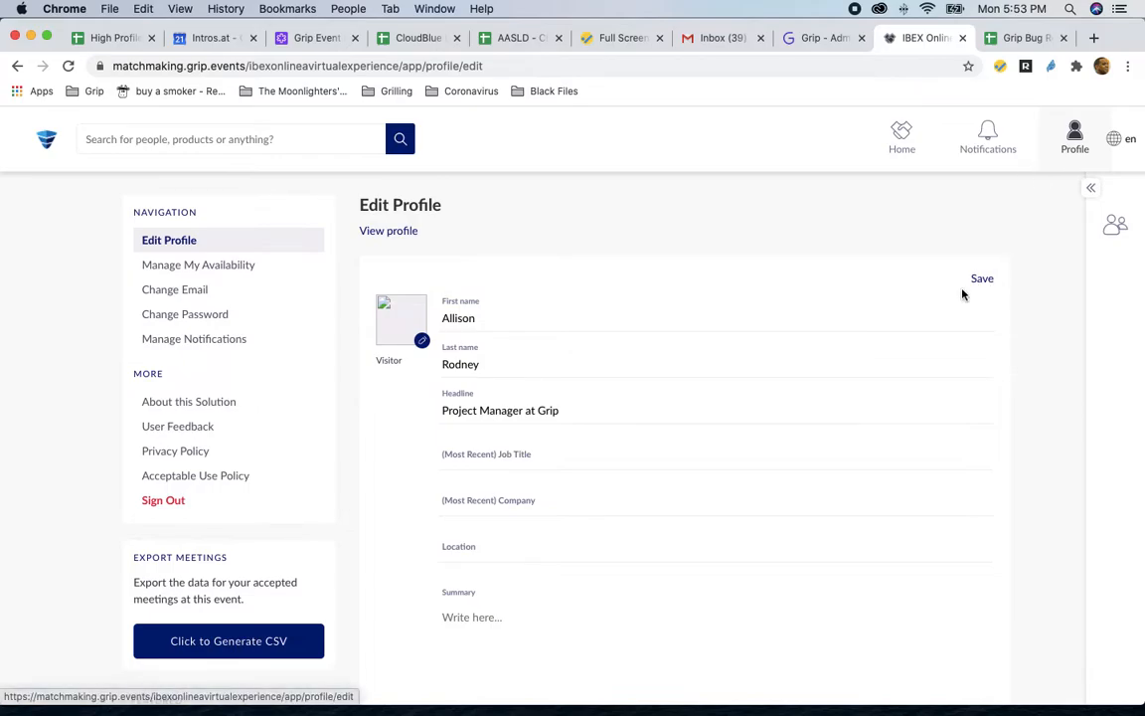
- Open the My Availability scheduler showing Tuesday–Friday half-hour slots, all available
click(198, 264)
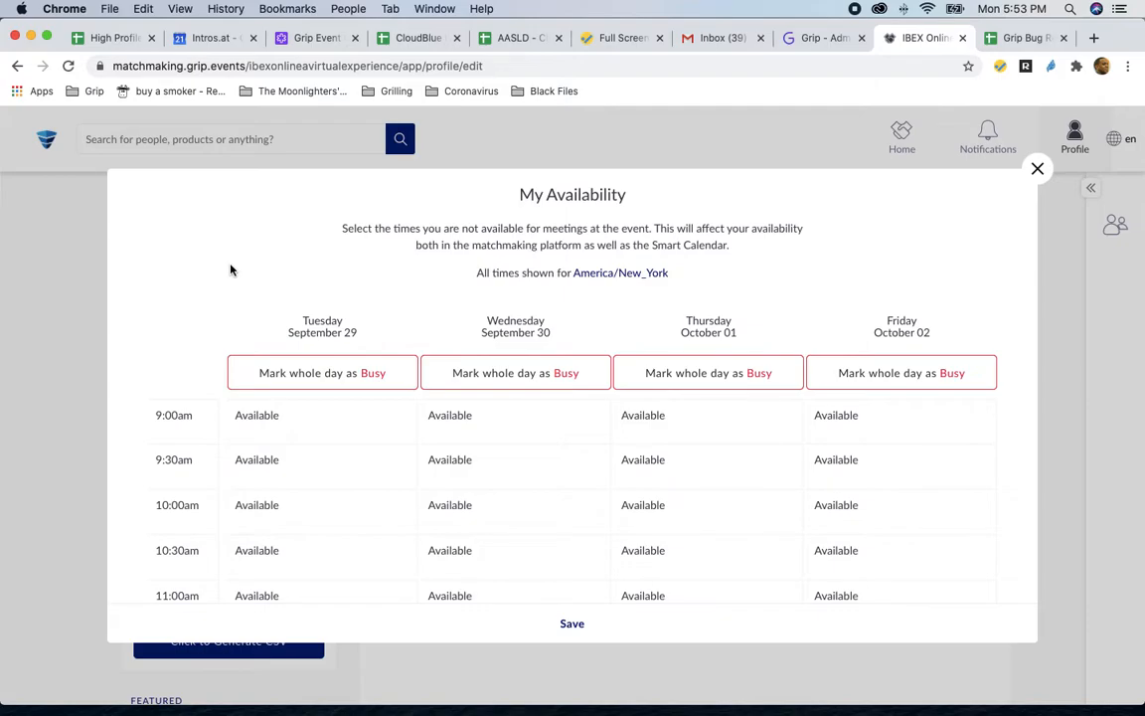
mouse_move(253, 289)
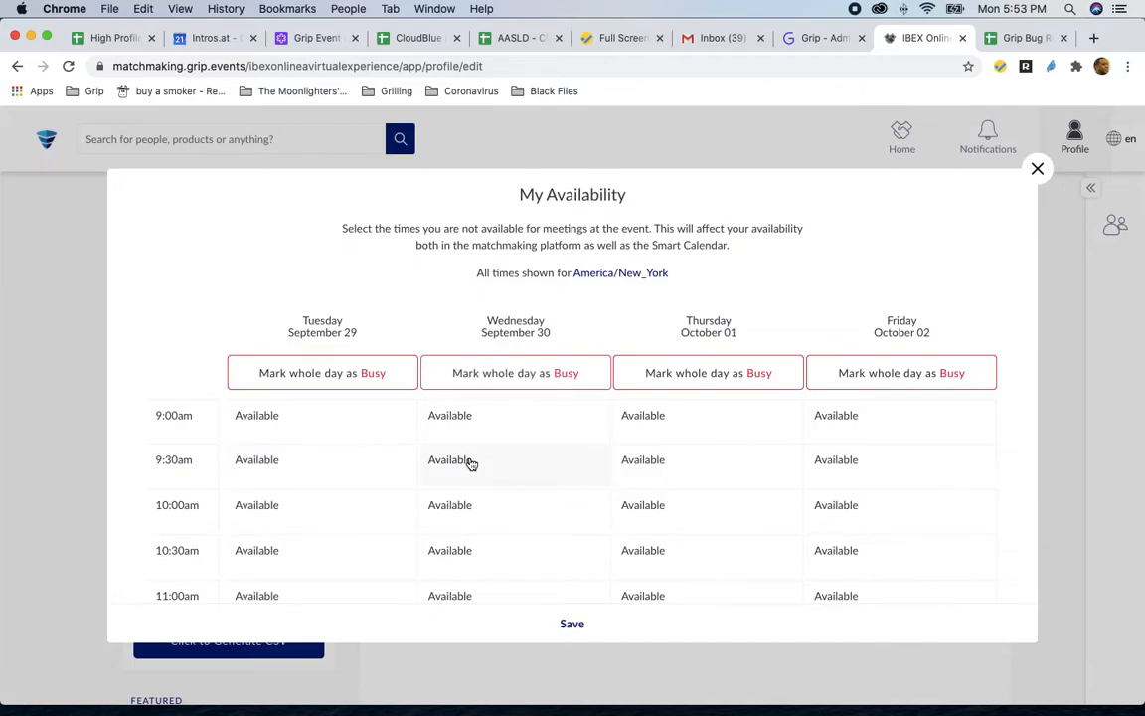
mouse_move(471, 462)
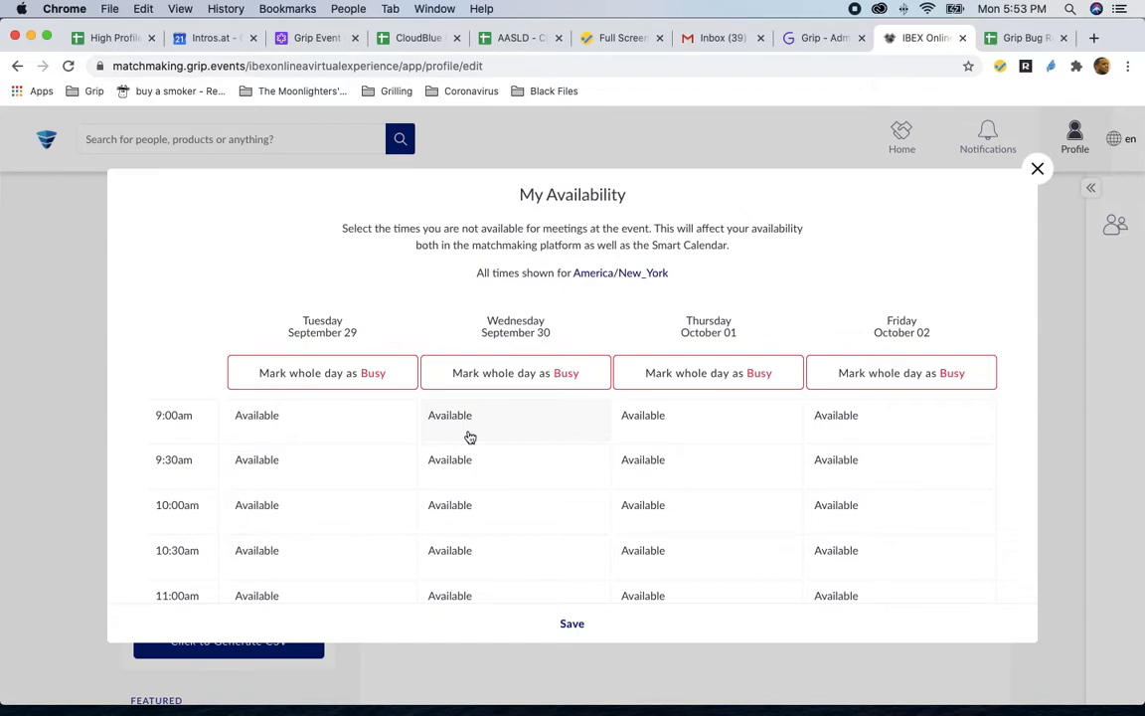
mouse_move(352, 393)
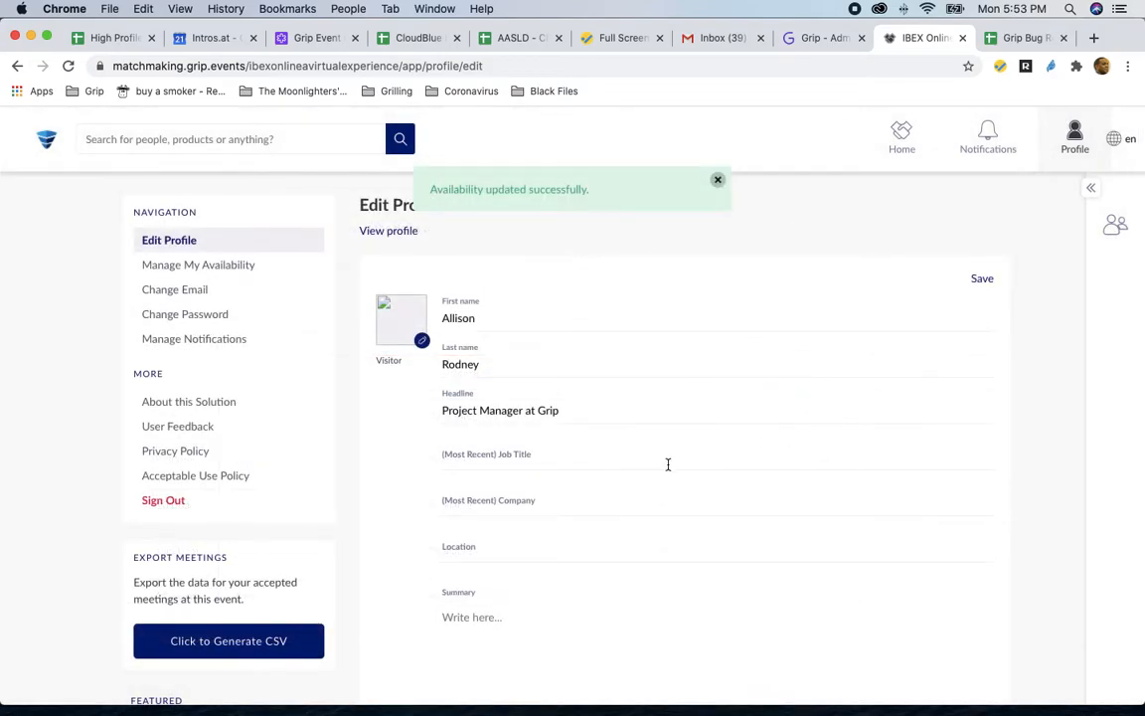
- Dismiss the availability-updated toast, save the profile details and return home
click(717, 180)
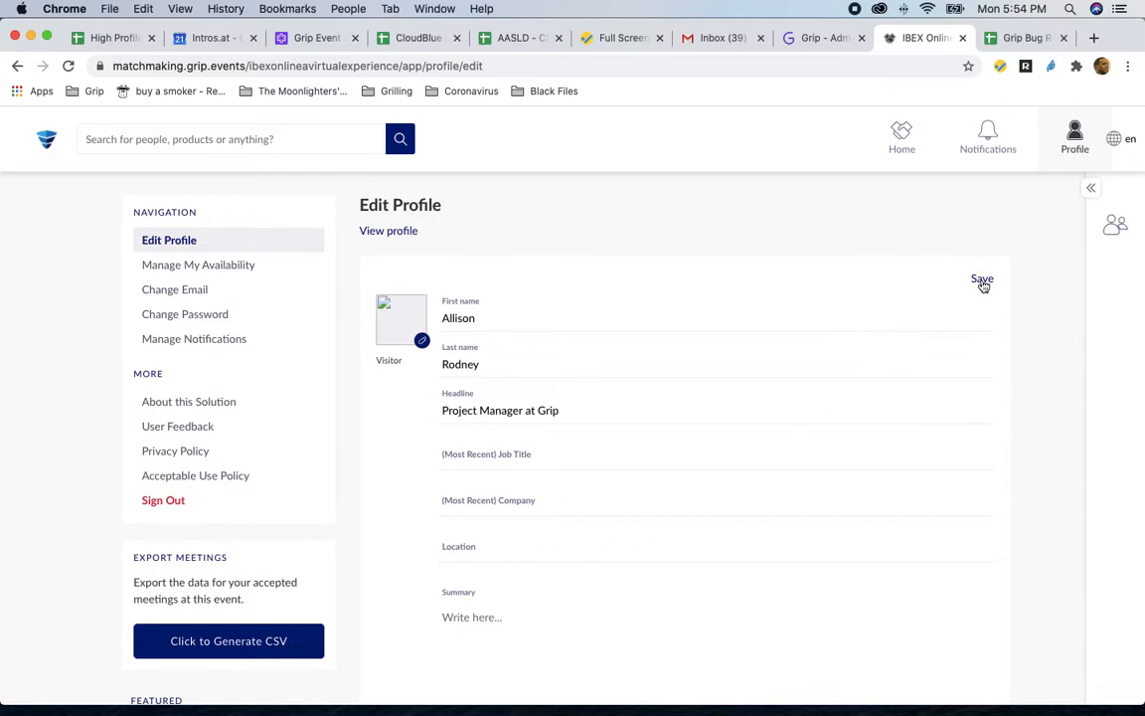
click(901, 137)
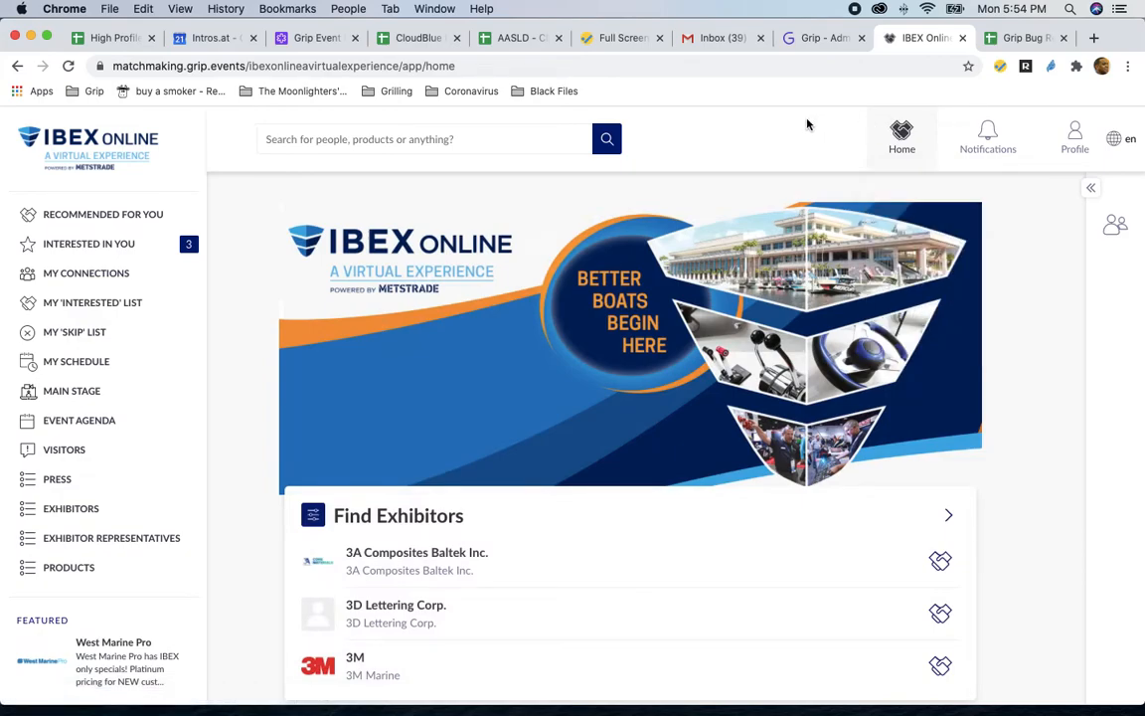
click(987, 134)
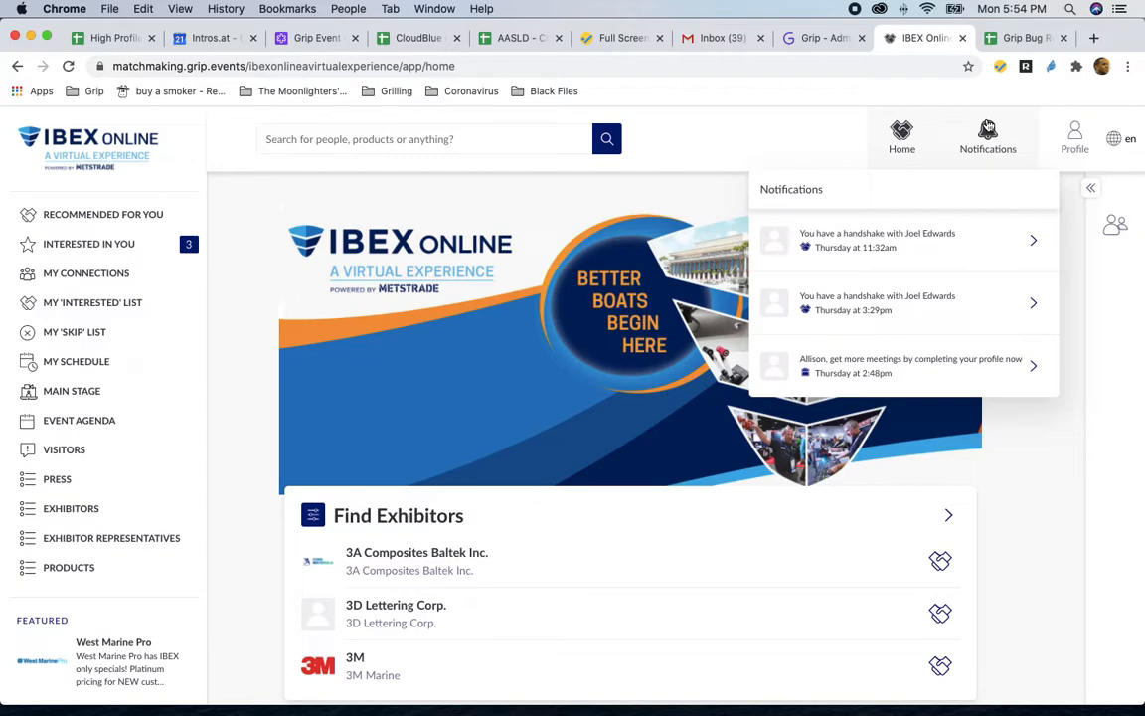
click(987, 134)
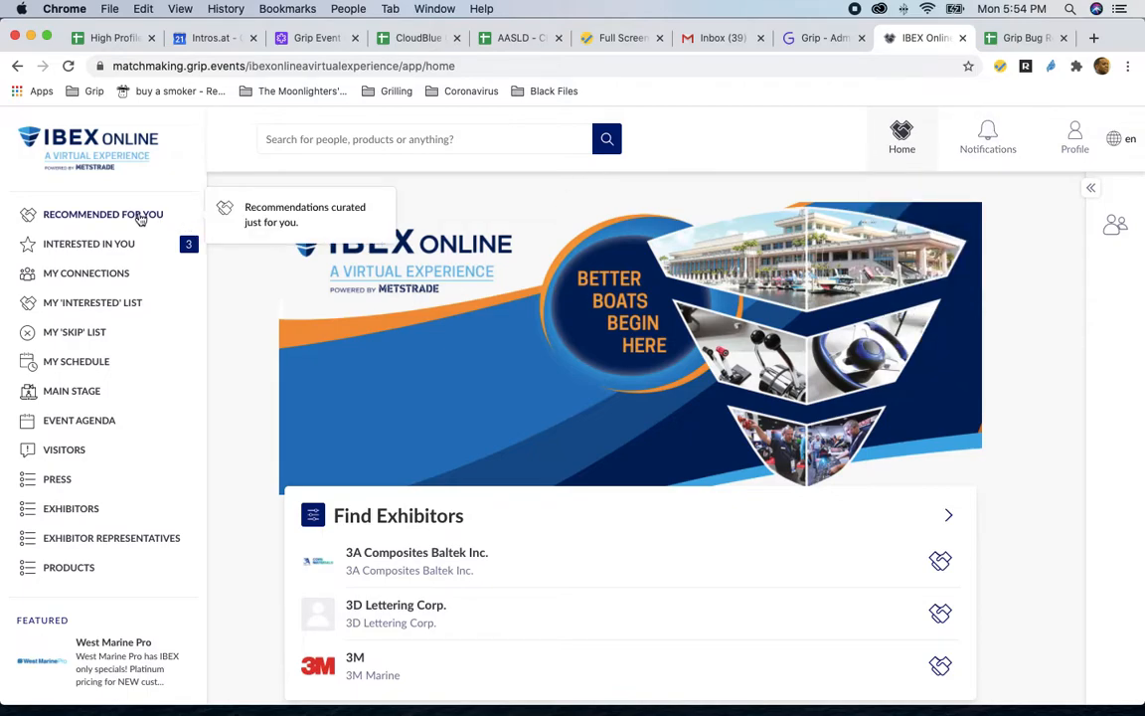
click(103, 214)
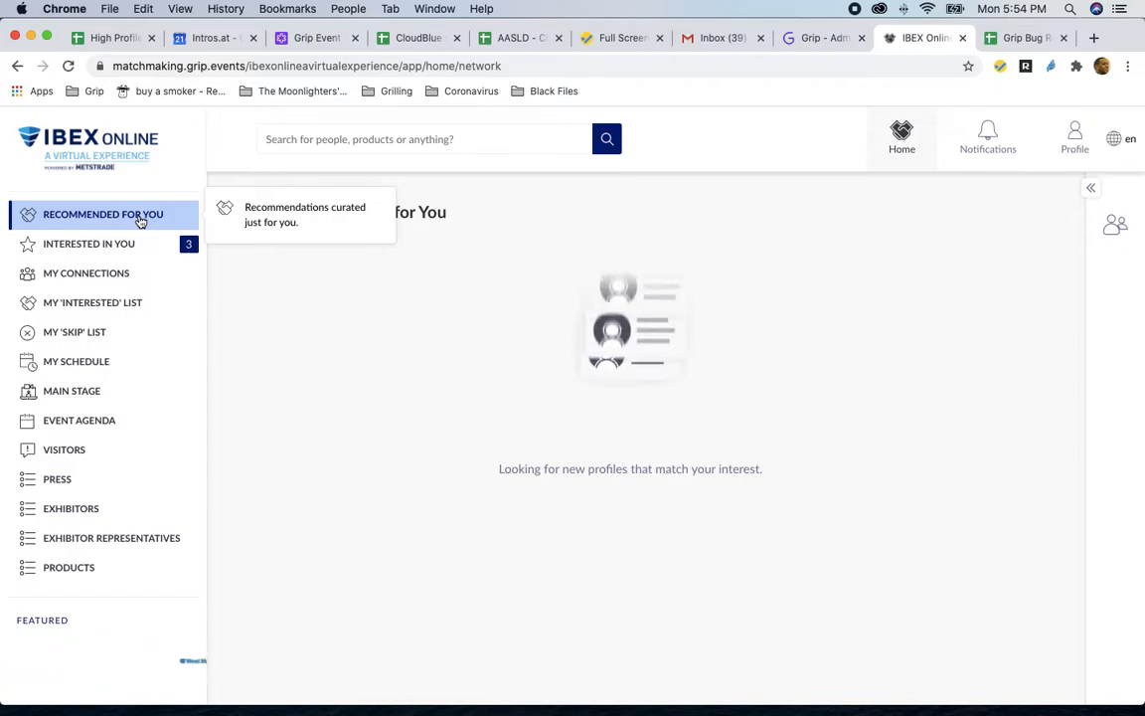
click(104, 214)
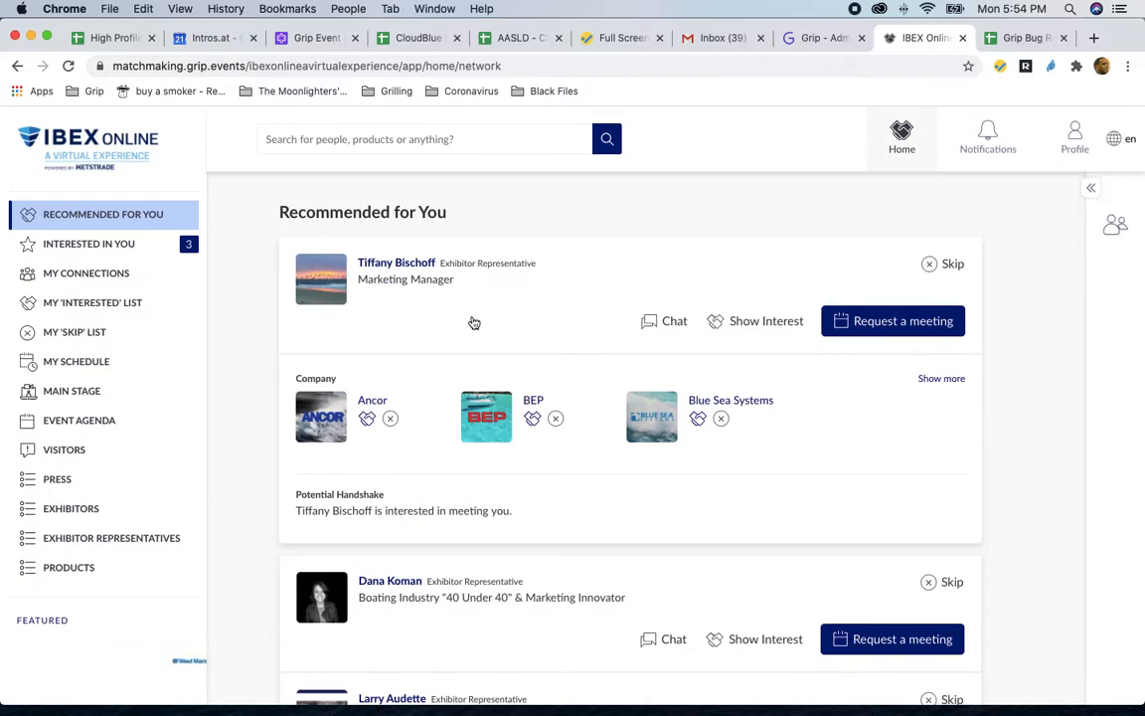
scroll(down, 3)
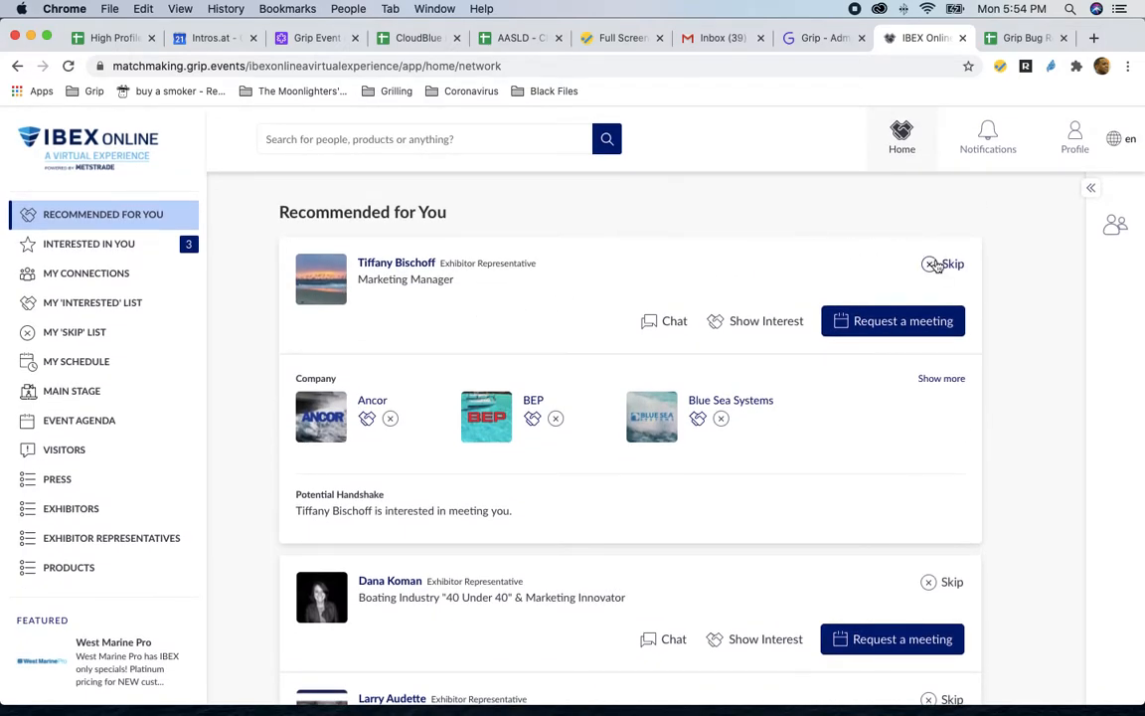
mouse_move(735, 320)
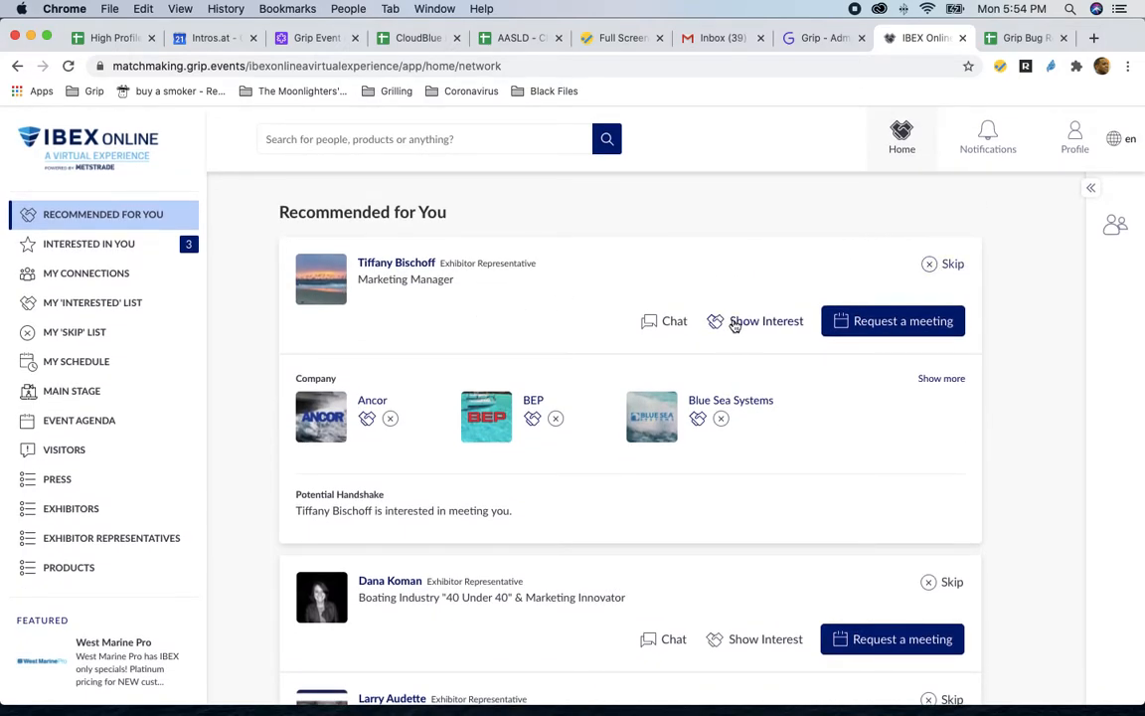
scroll(down, 3)
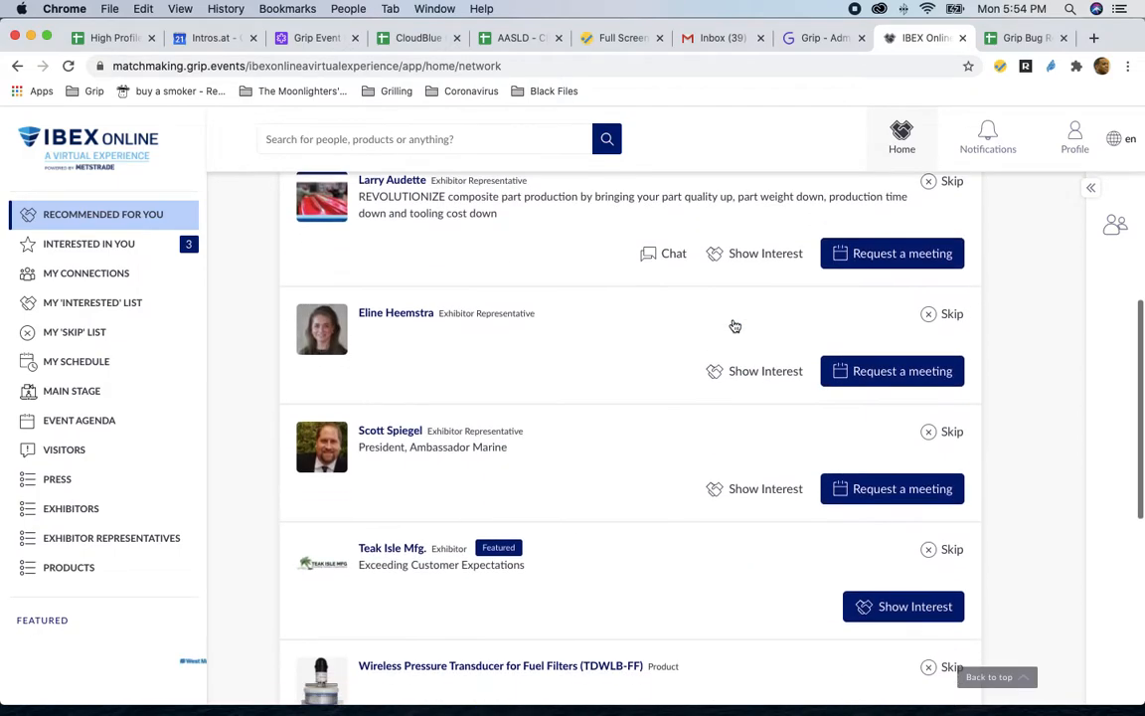
scroll(down, 3)
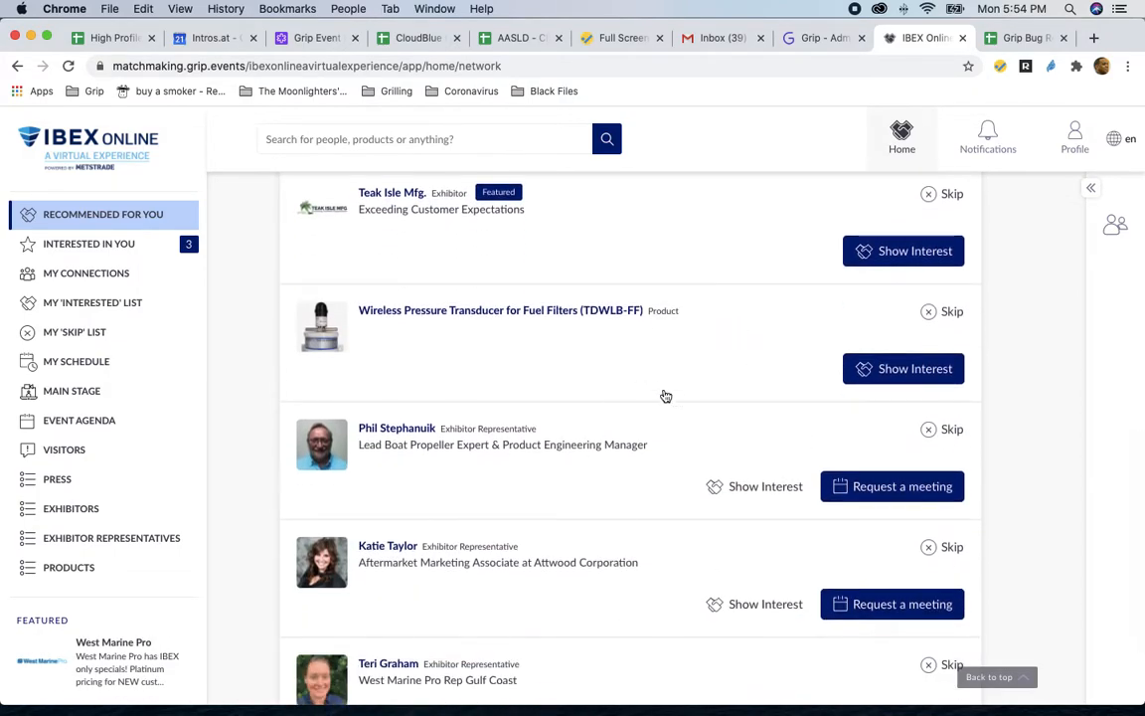
scroll(down, 3)
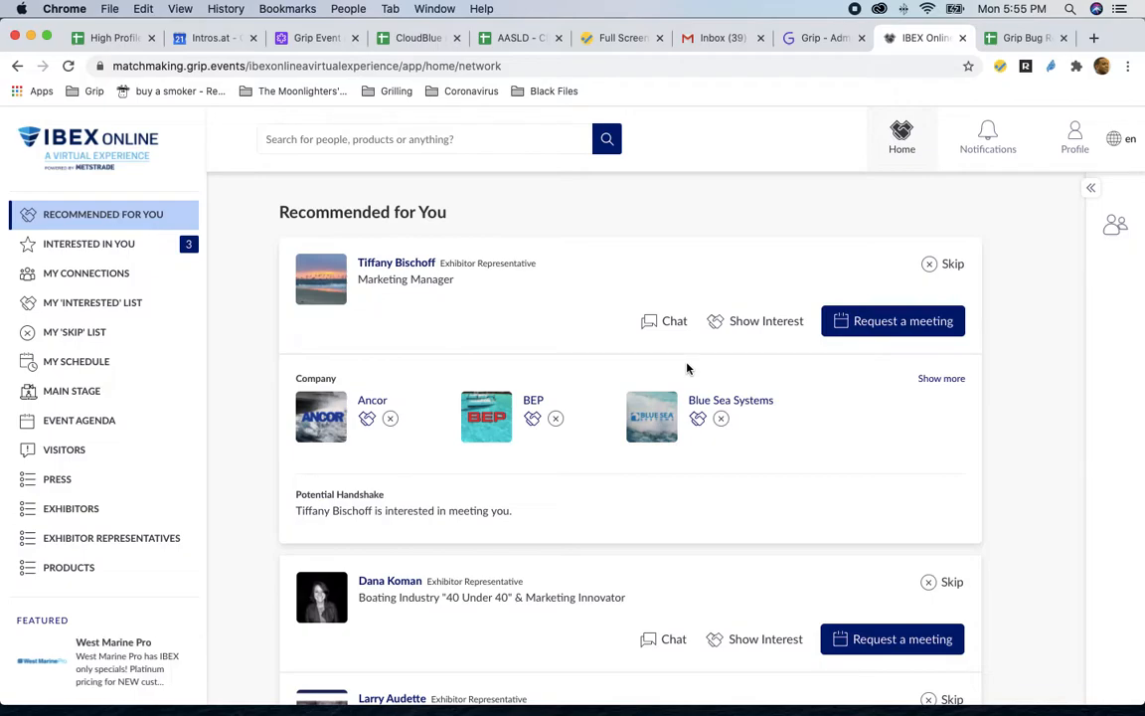
mouse_move(850, 236)
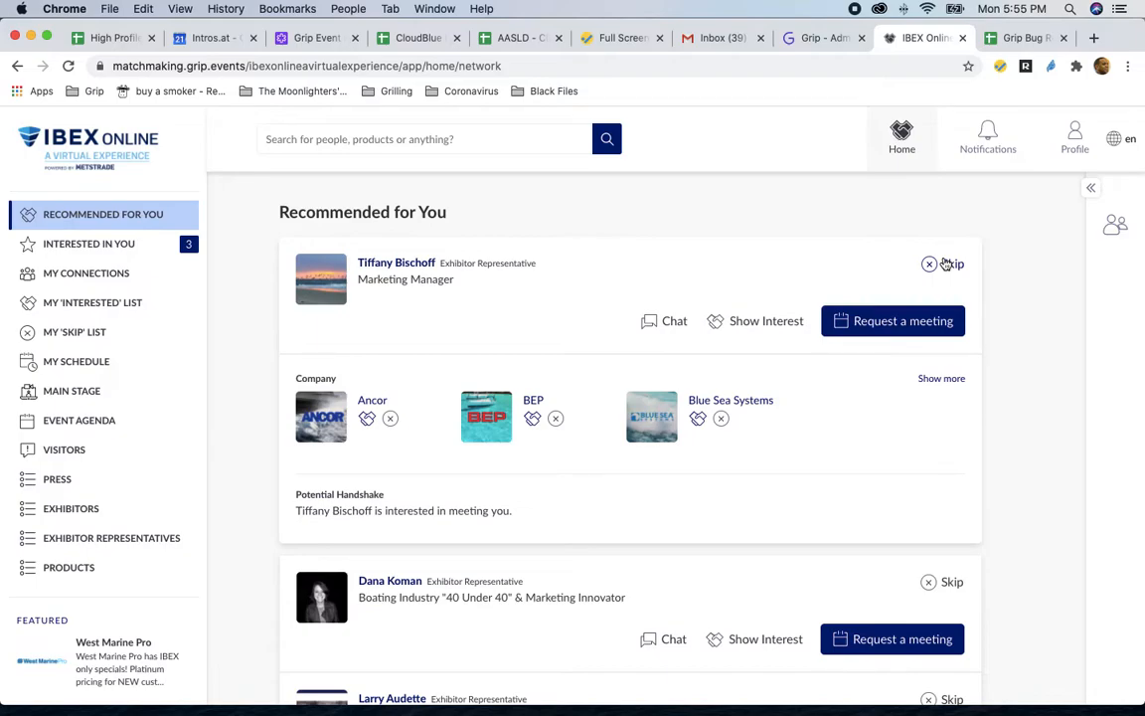
mouse_move(916, 452)
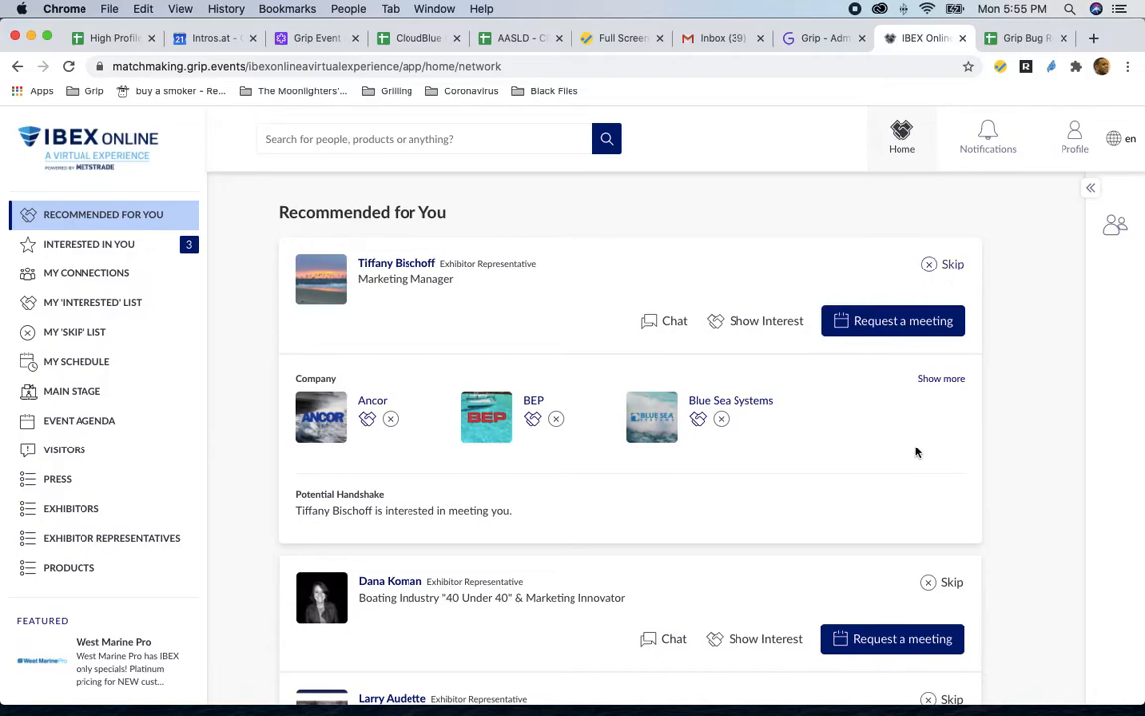
click(425, 138)
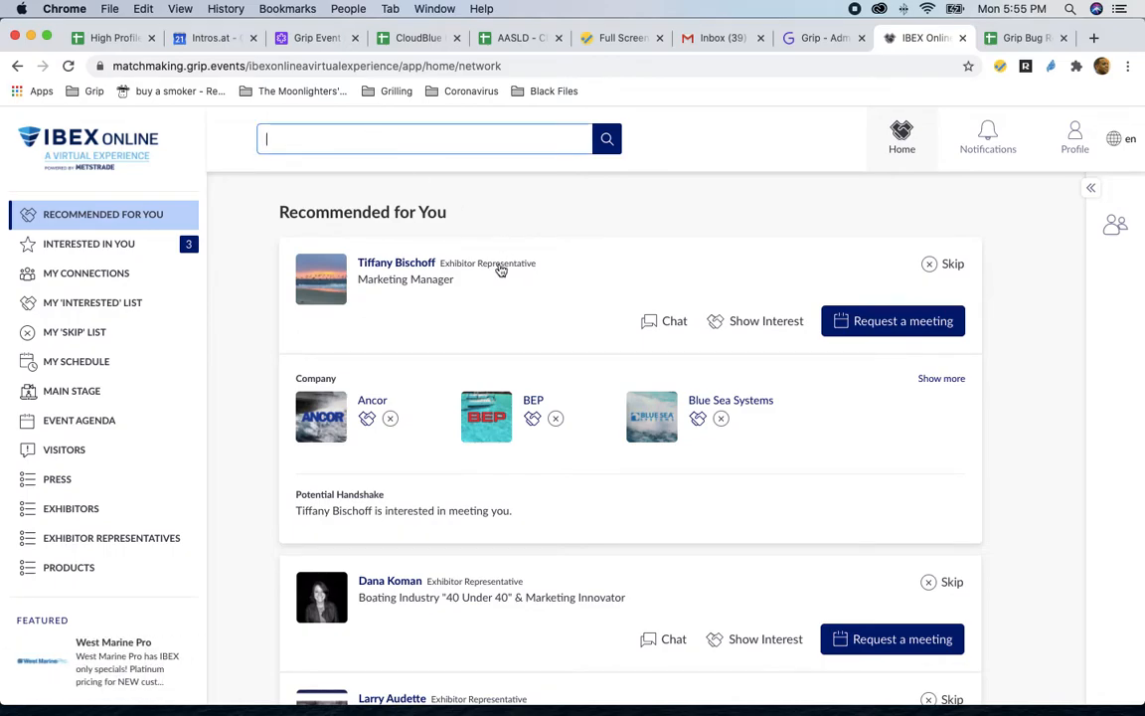
mouse_move(460, 262)
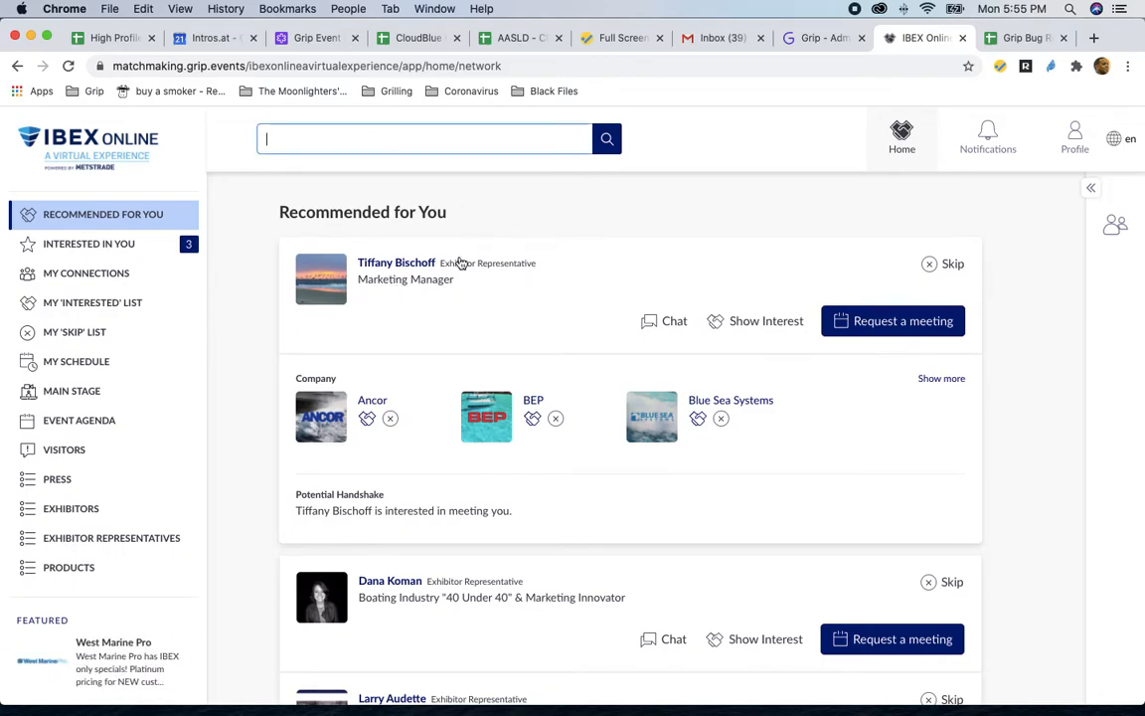
click(425, 138)
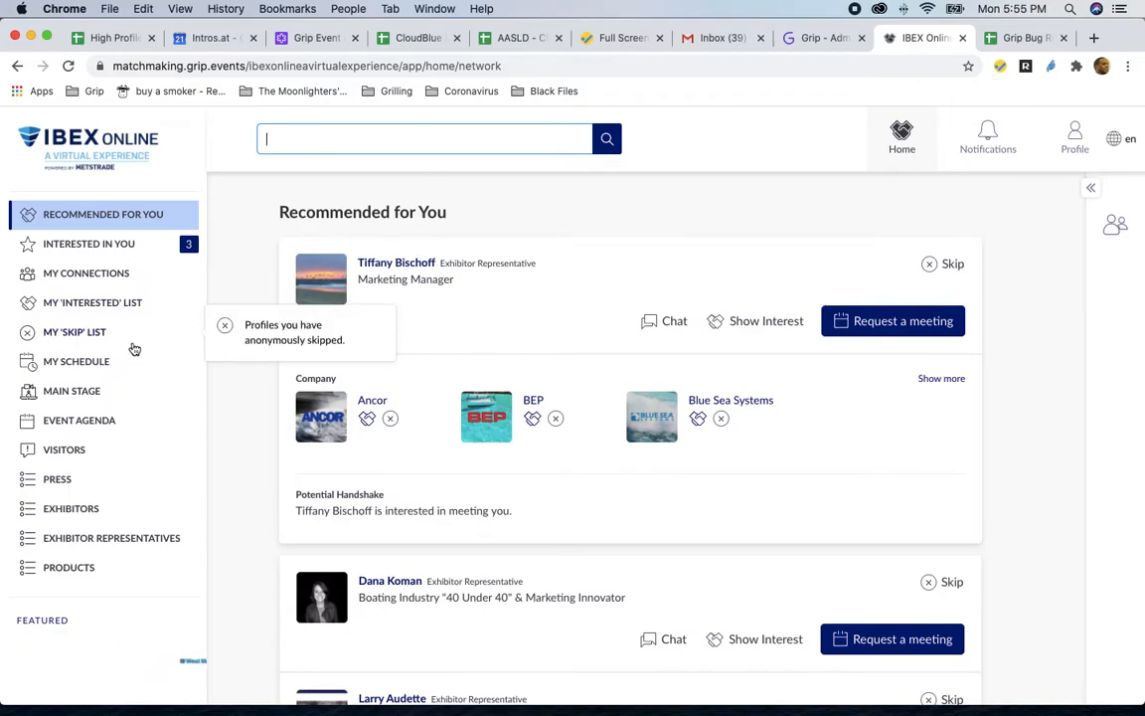
- Switch between the Visitors, Exhibitors and Exhibitor Representatives directories
click(63, 449)
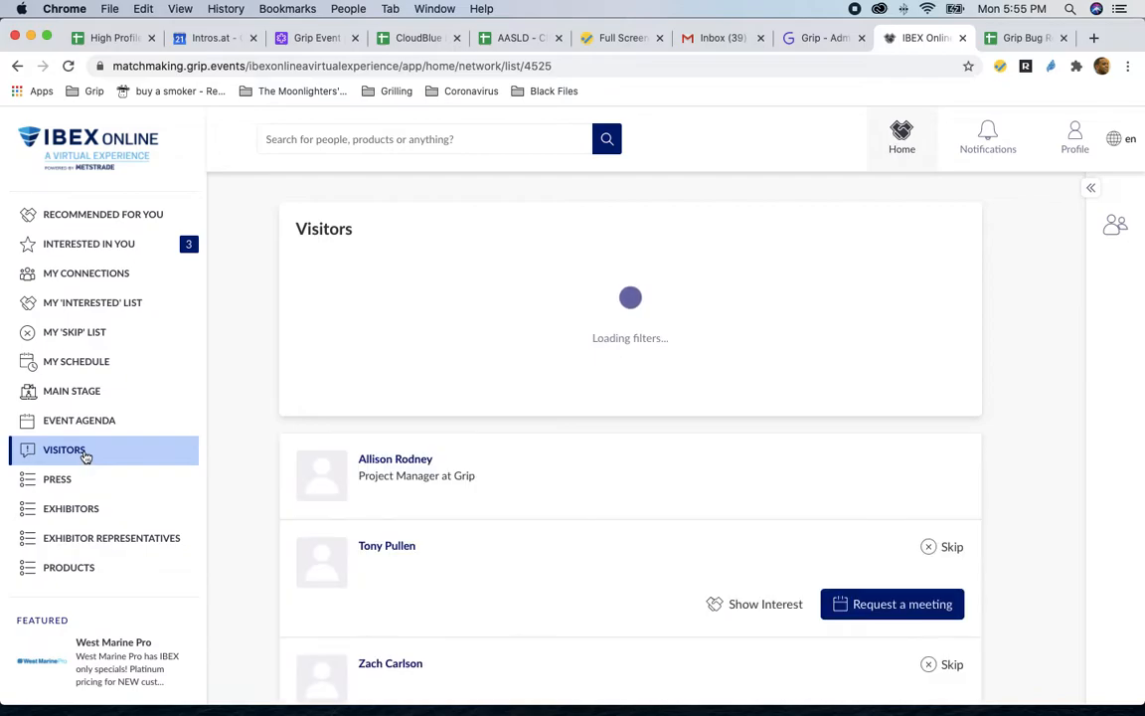
click(71, 508)
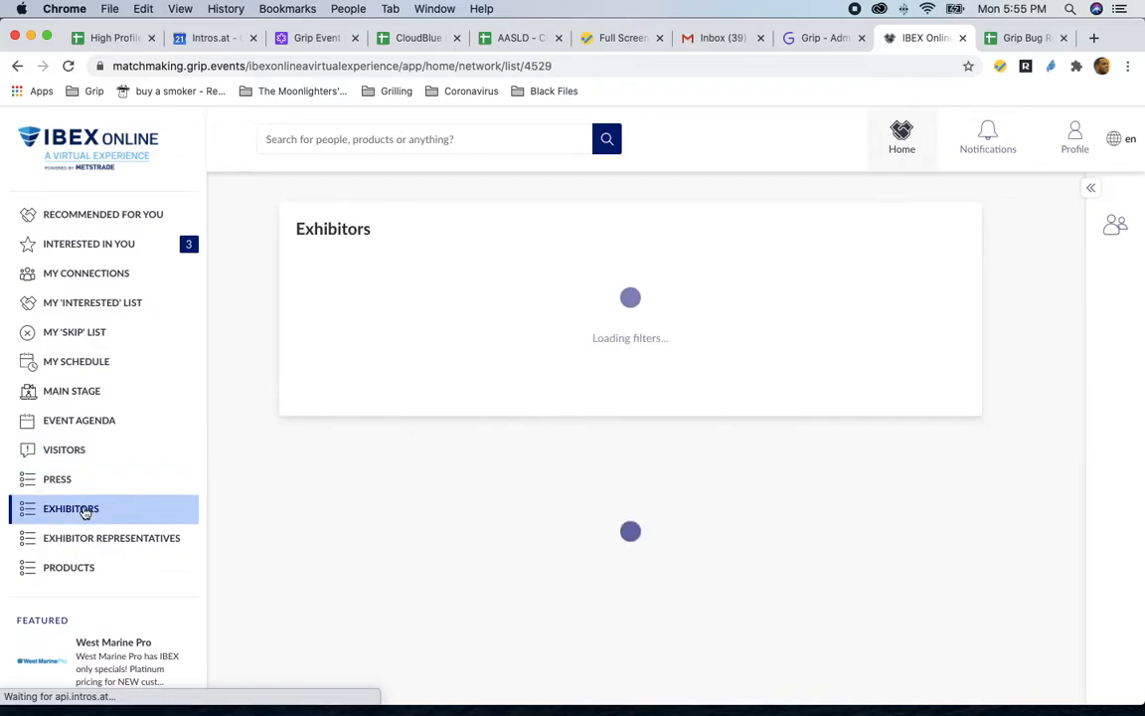
click(112, 538)
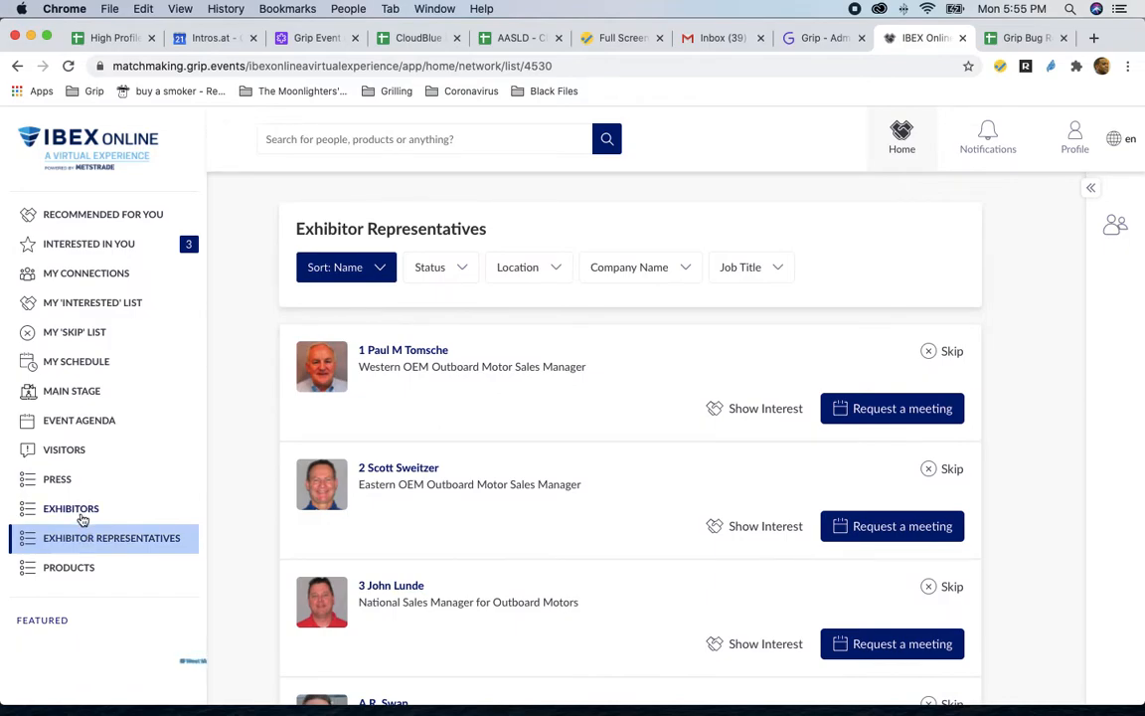
click(70, 508)
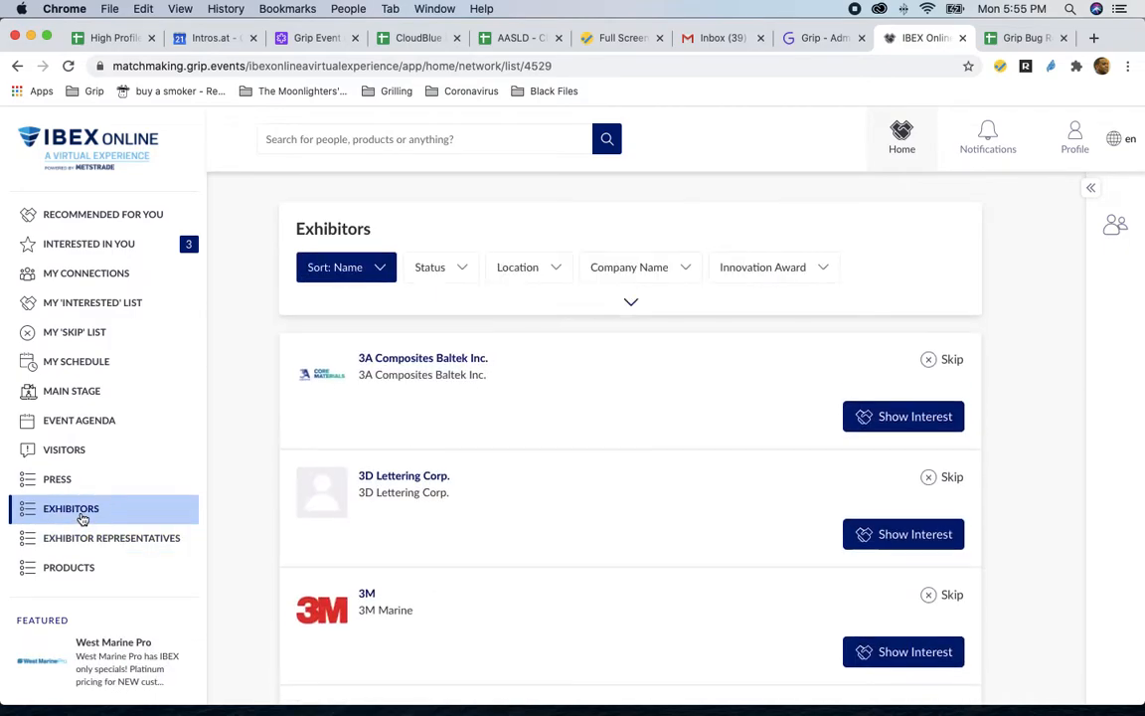
click(63, 450)
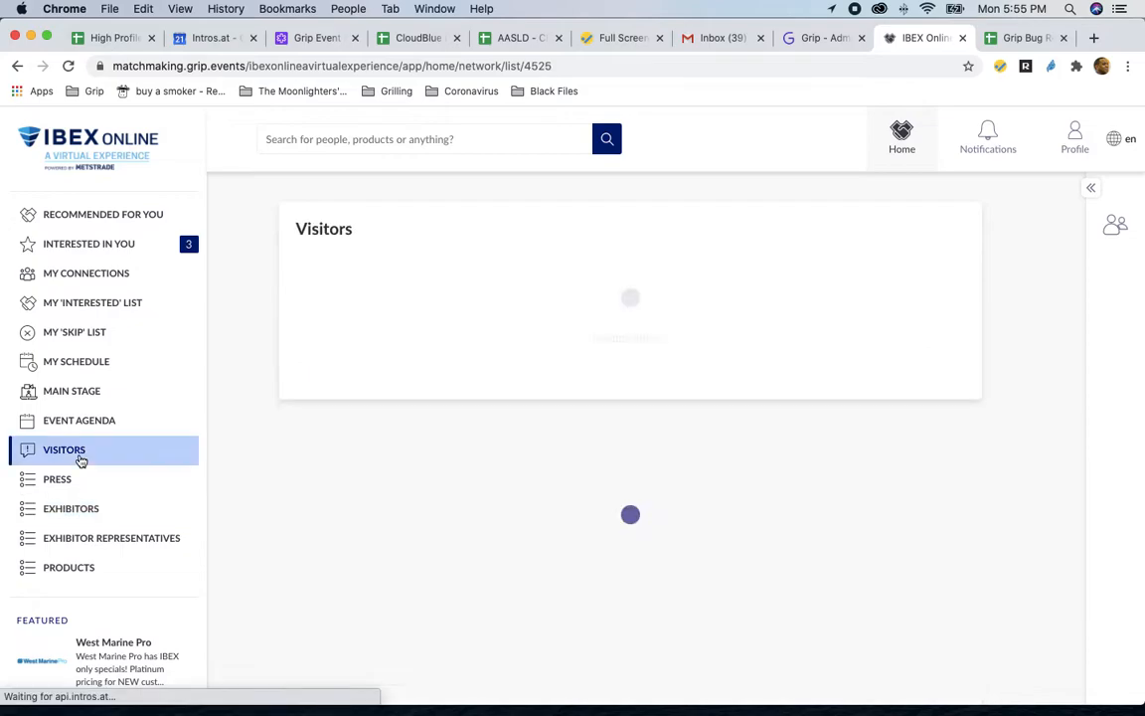
click(112, 538)
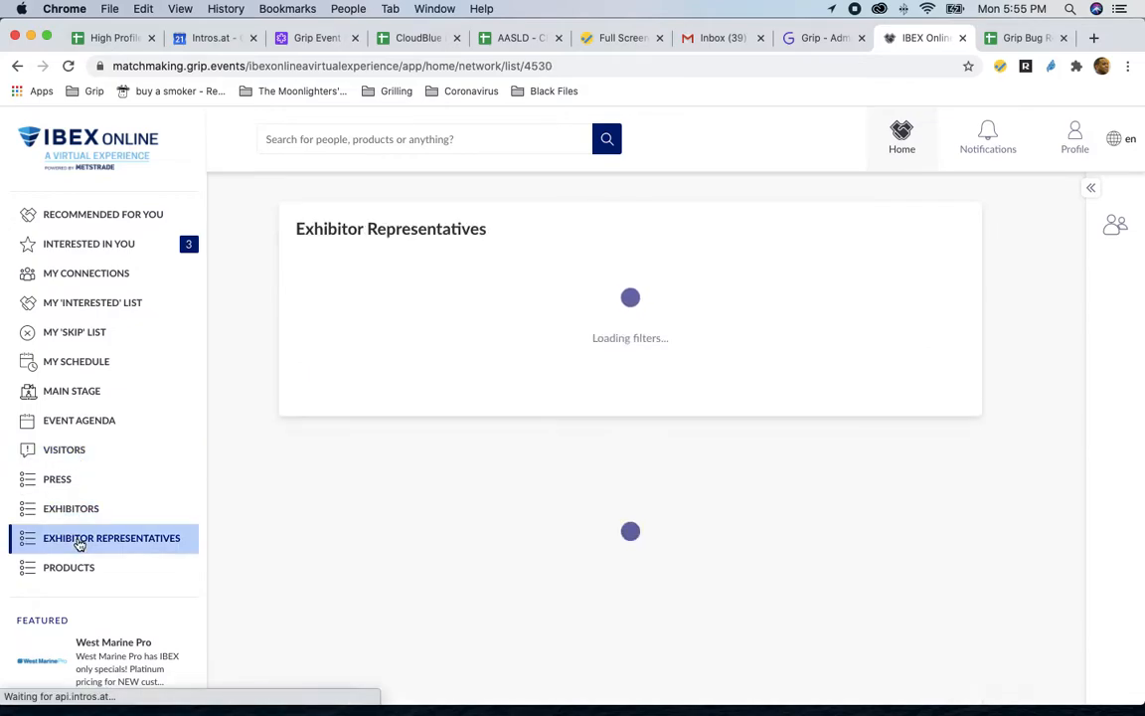
click(111, 538)
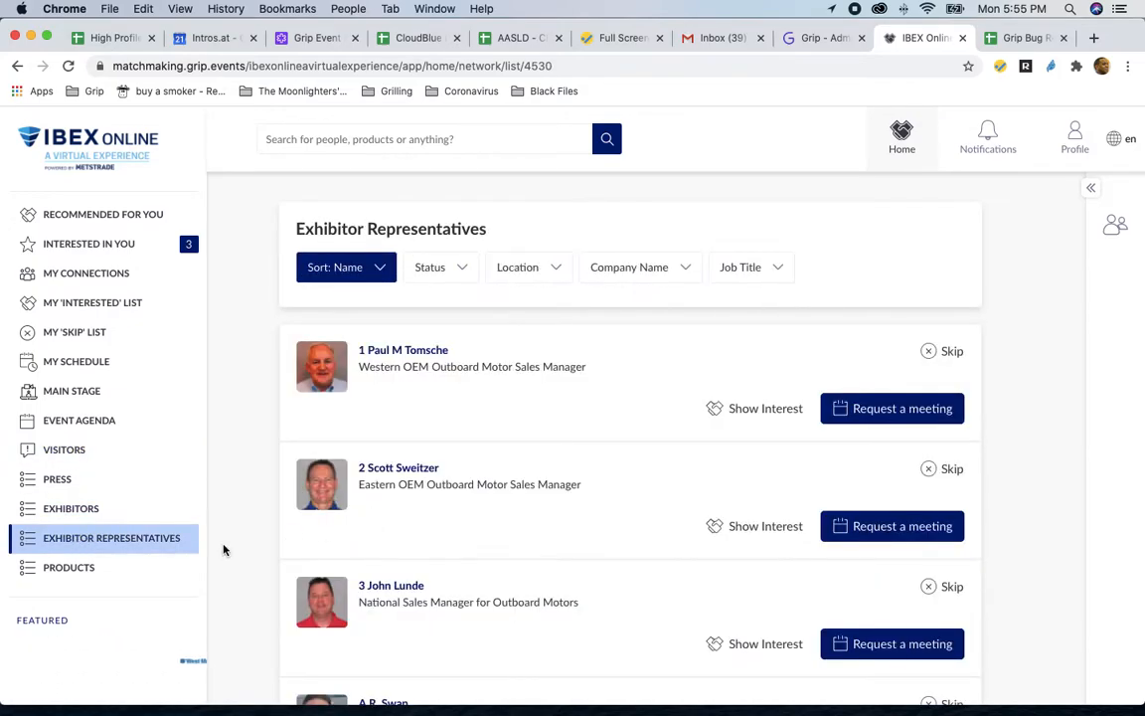
- Browse the Products directory, then return to Exhibitor Representatives
click(69, 567)
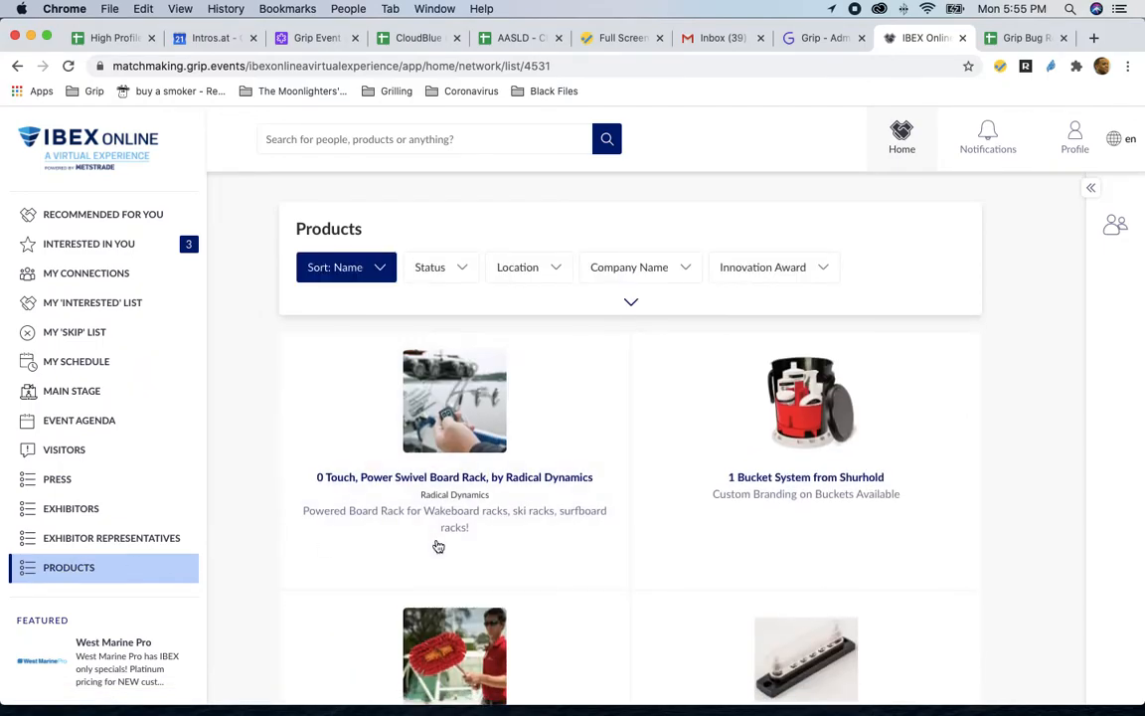
scroll(down, 3)
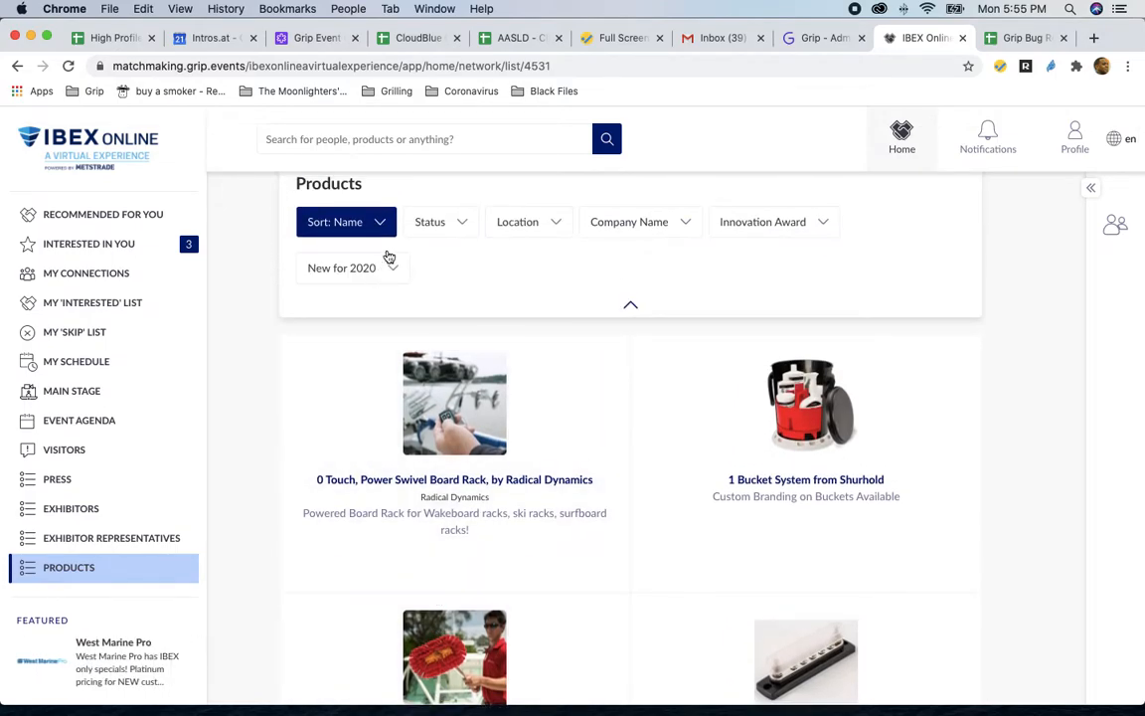
mouse_move(129, 467)
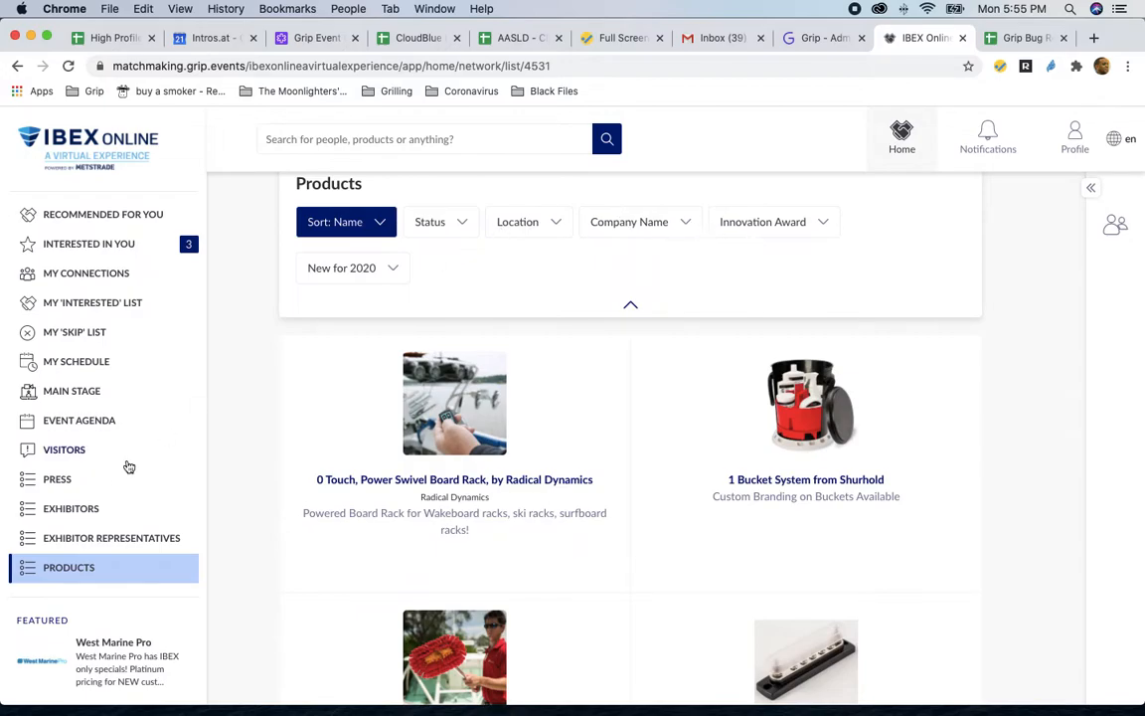
click(111, 537)
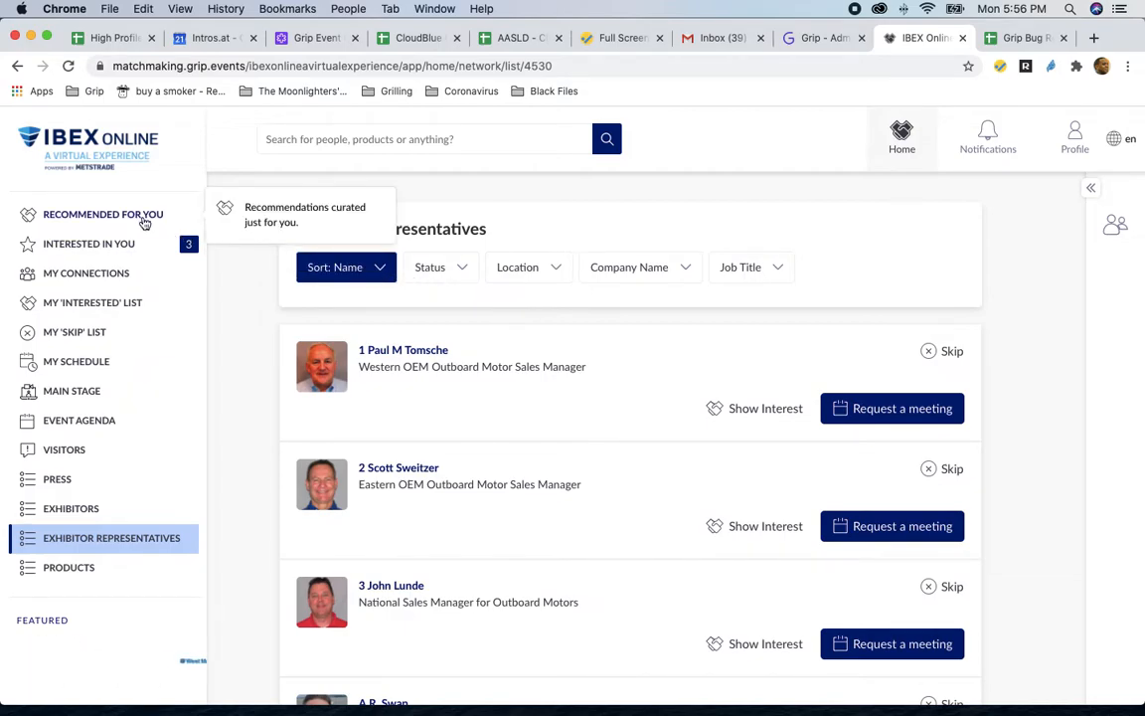
click(104, 214)
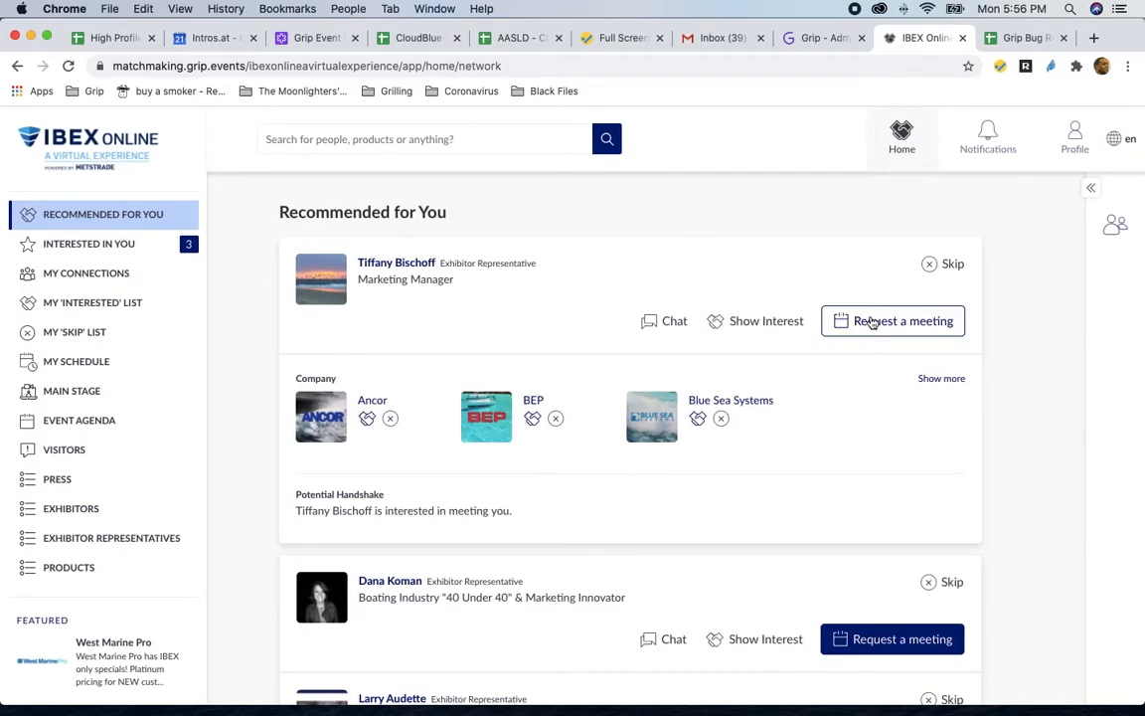
click(892, 320)
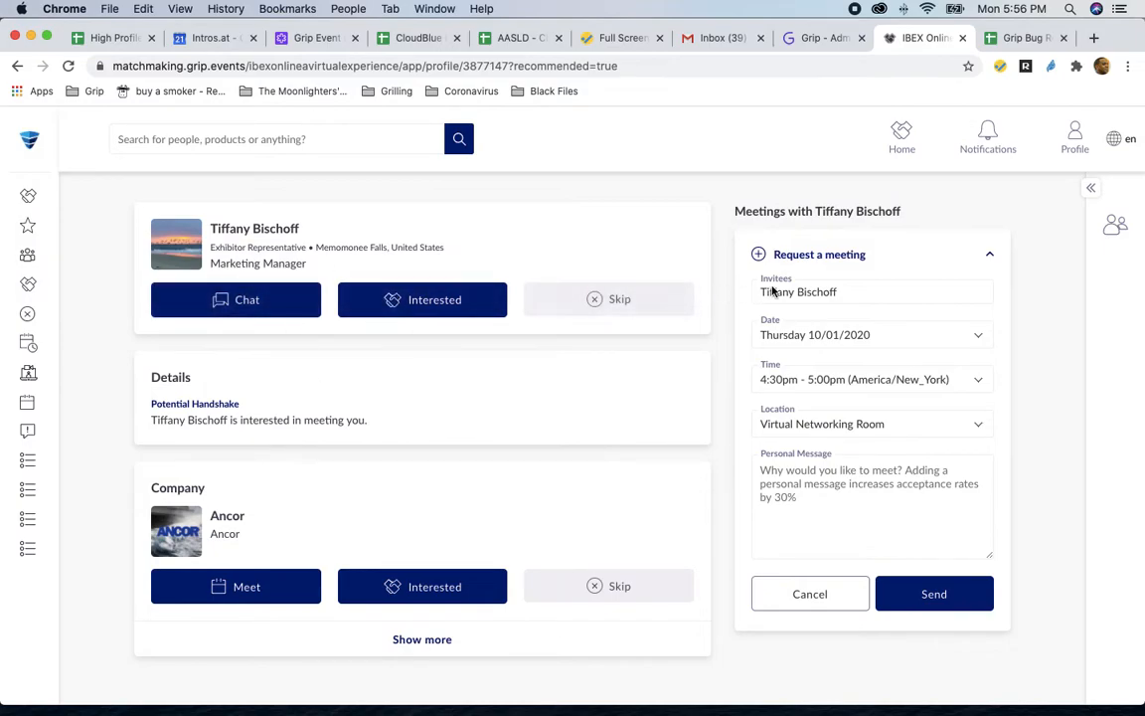
mouse_move(823, 305)
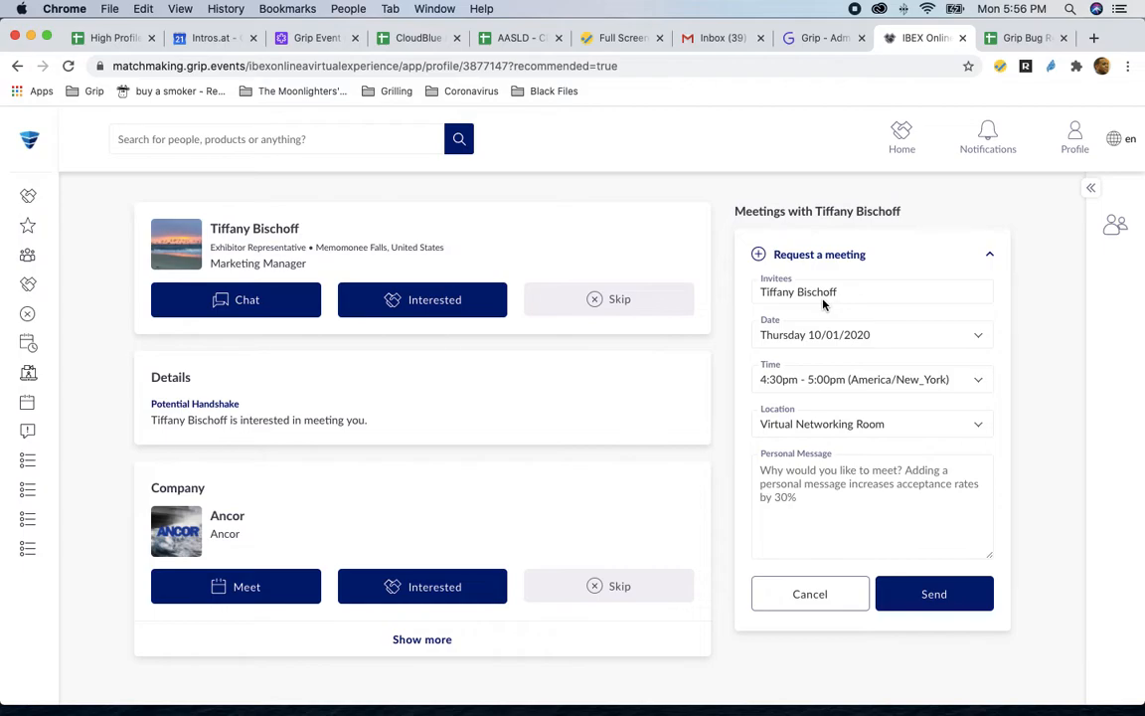
click(874, 334)
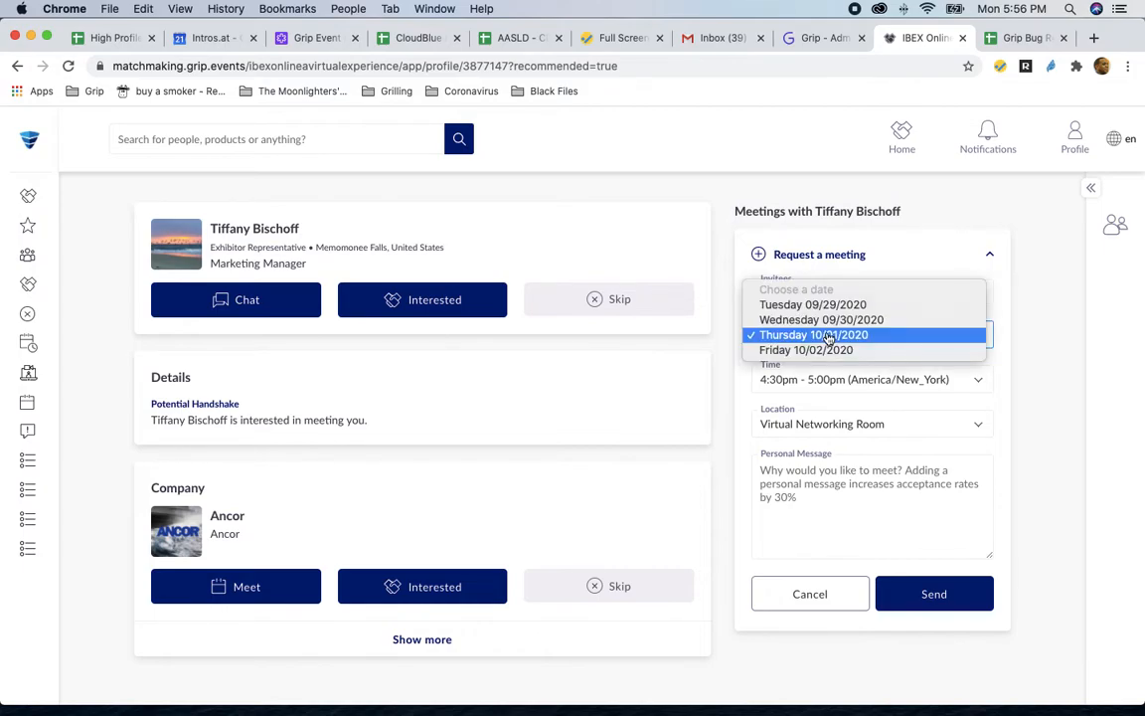
click(813, 334)
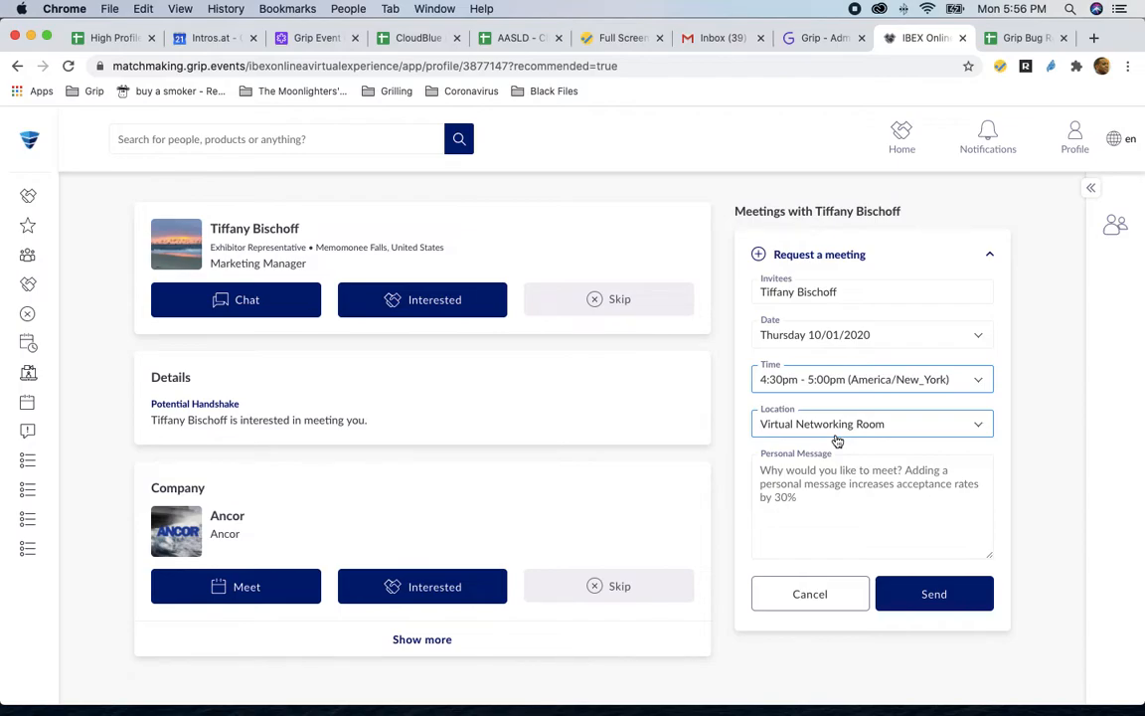
click(871, 497)
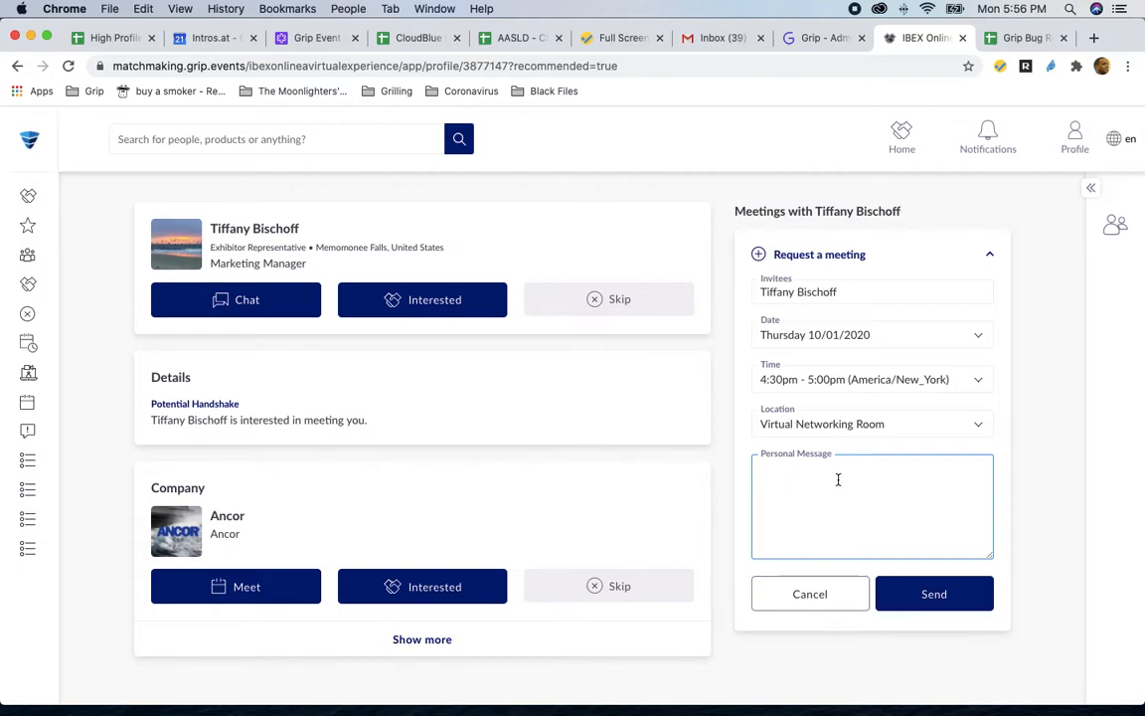
mouse_move(801, 503)
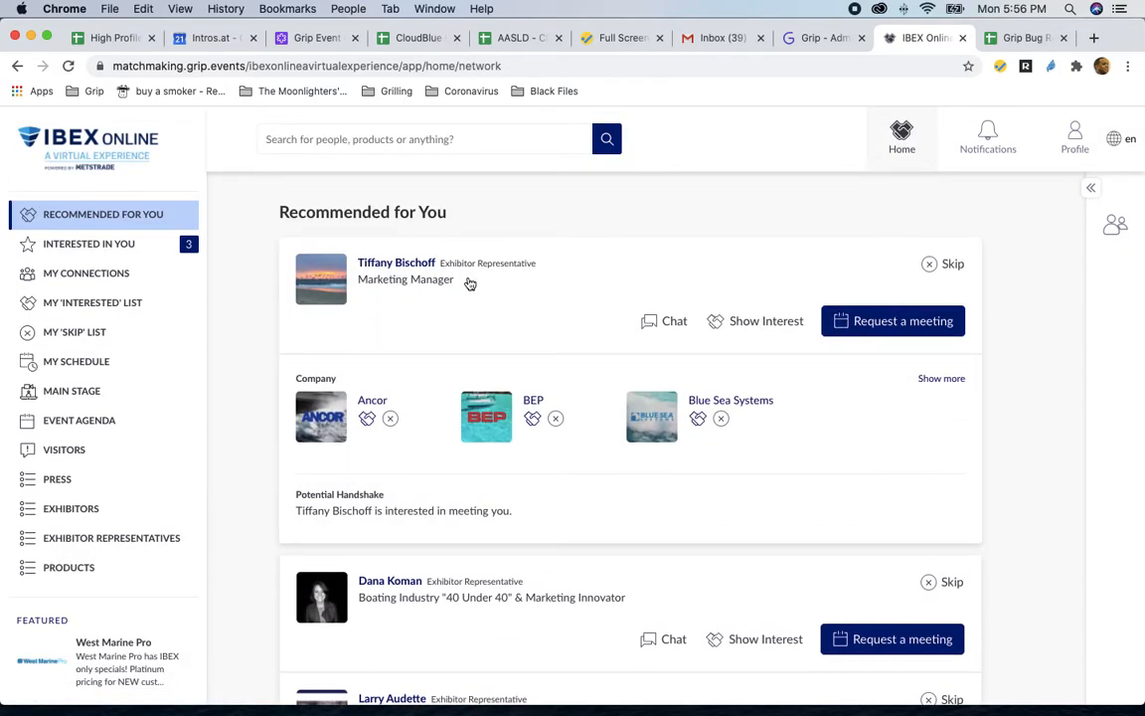
mouse_move(236, 421)
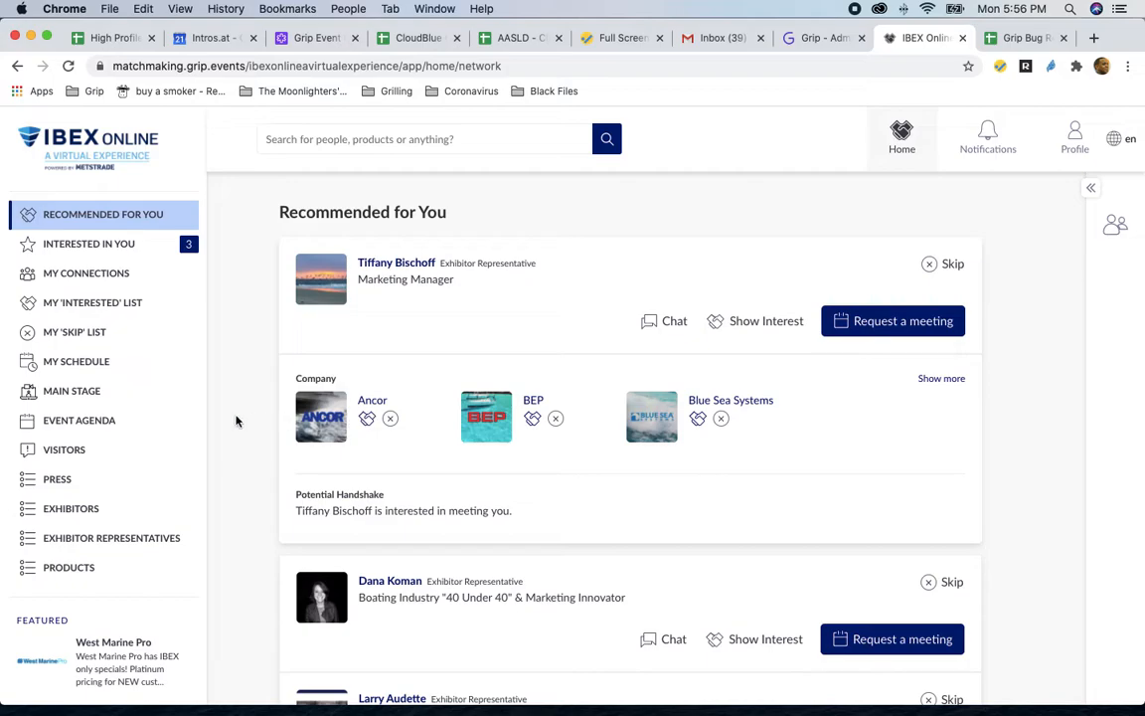
- Look over My Schedule, then open the Event Agenda for Tuesday 29 September
click(77, 361)
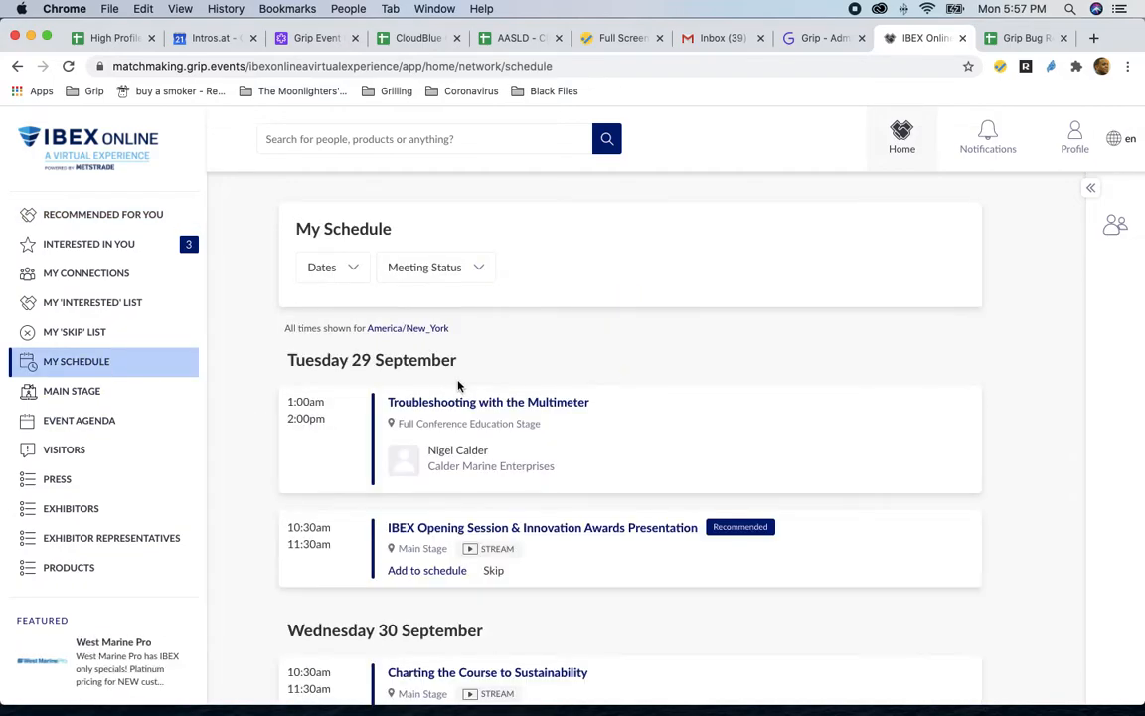
scroll(down, 3)
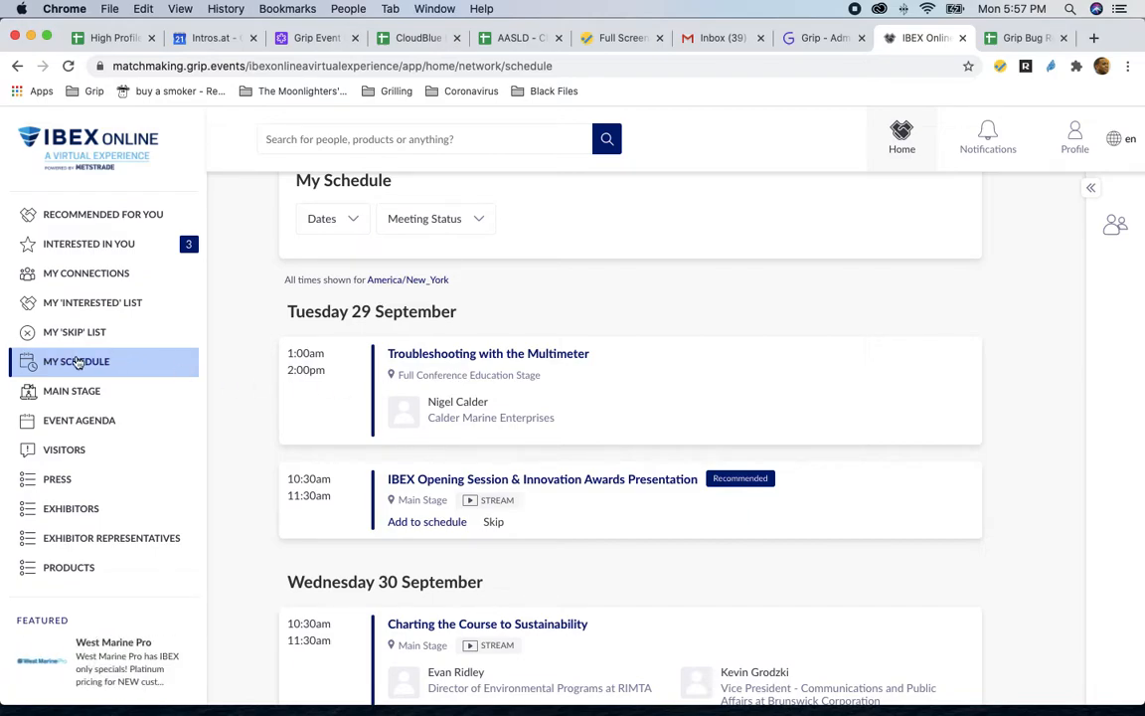
click(78, 420)
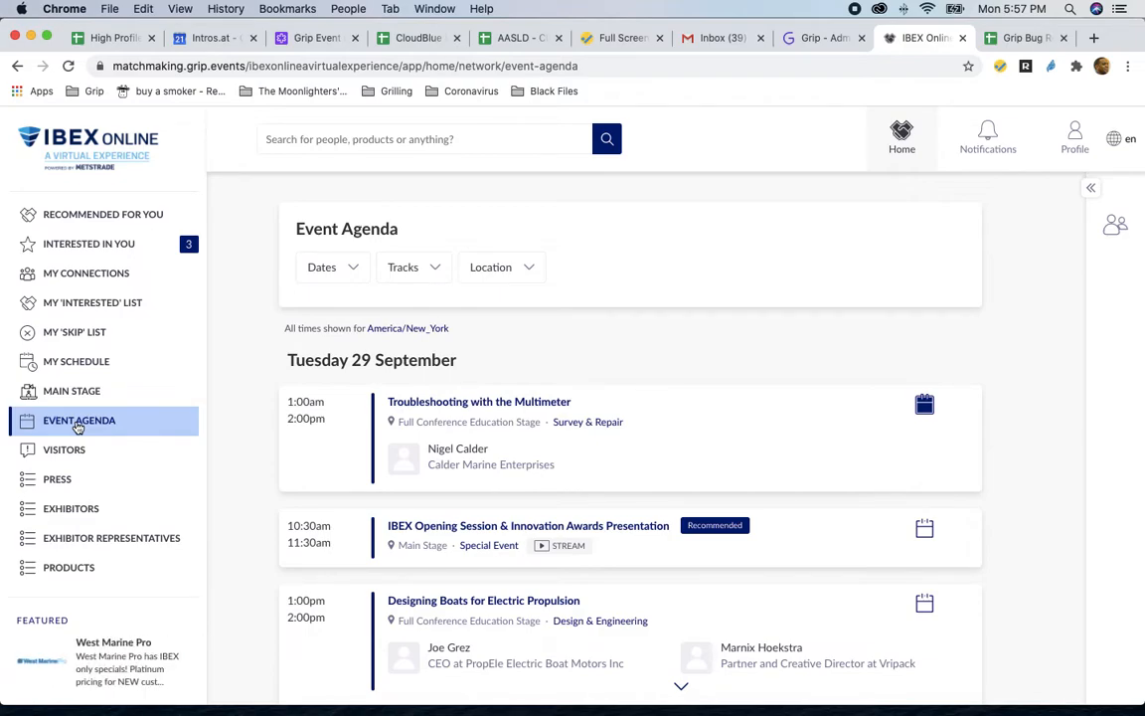
- Add Charting the Course to Sustainability from the agenda and view it in My Schedule
scroll(down, 3)
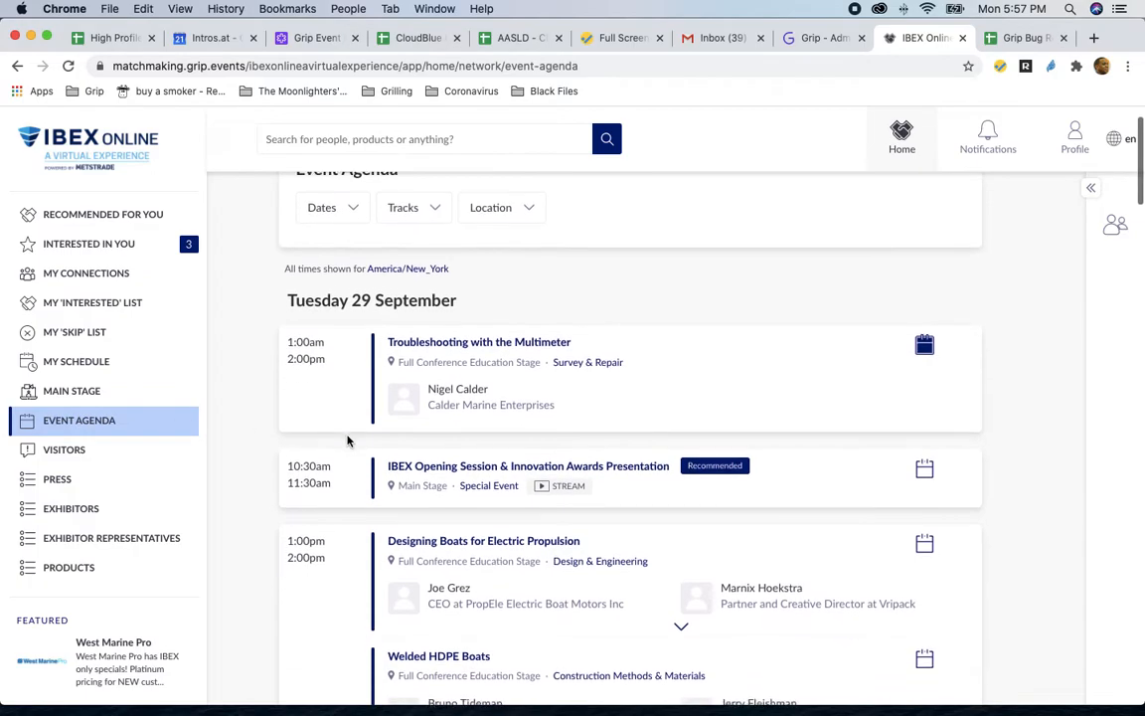
scroll(down, 3)
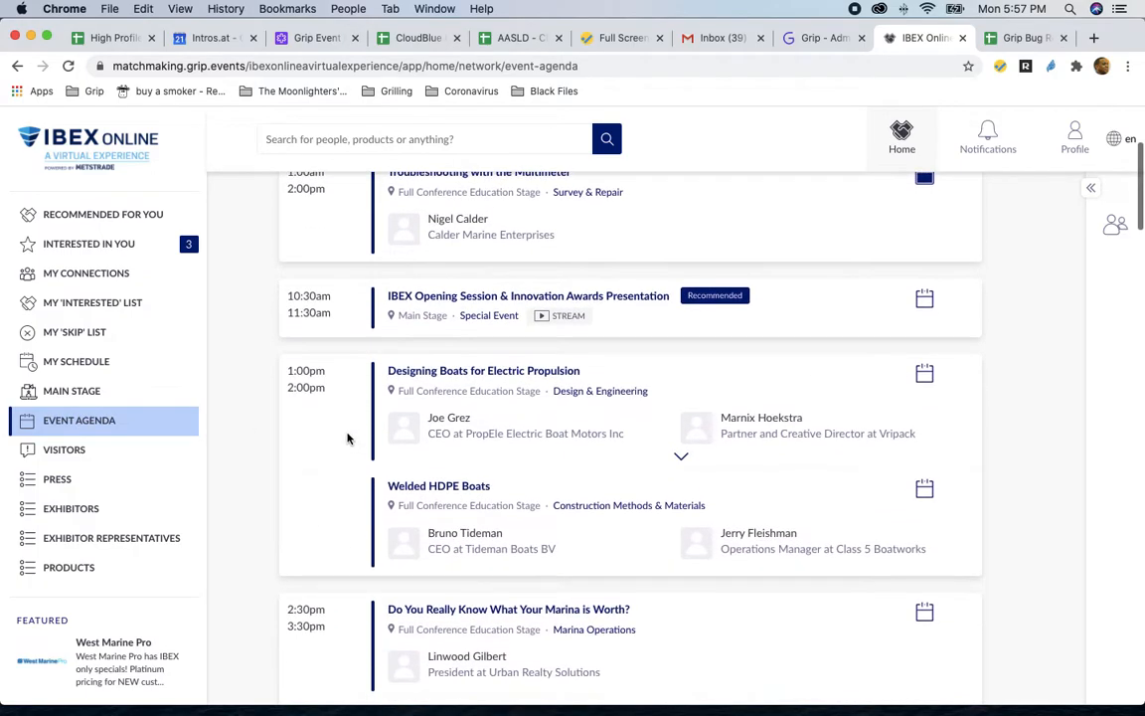
scroll(down, 3)
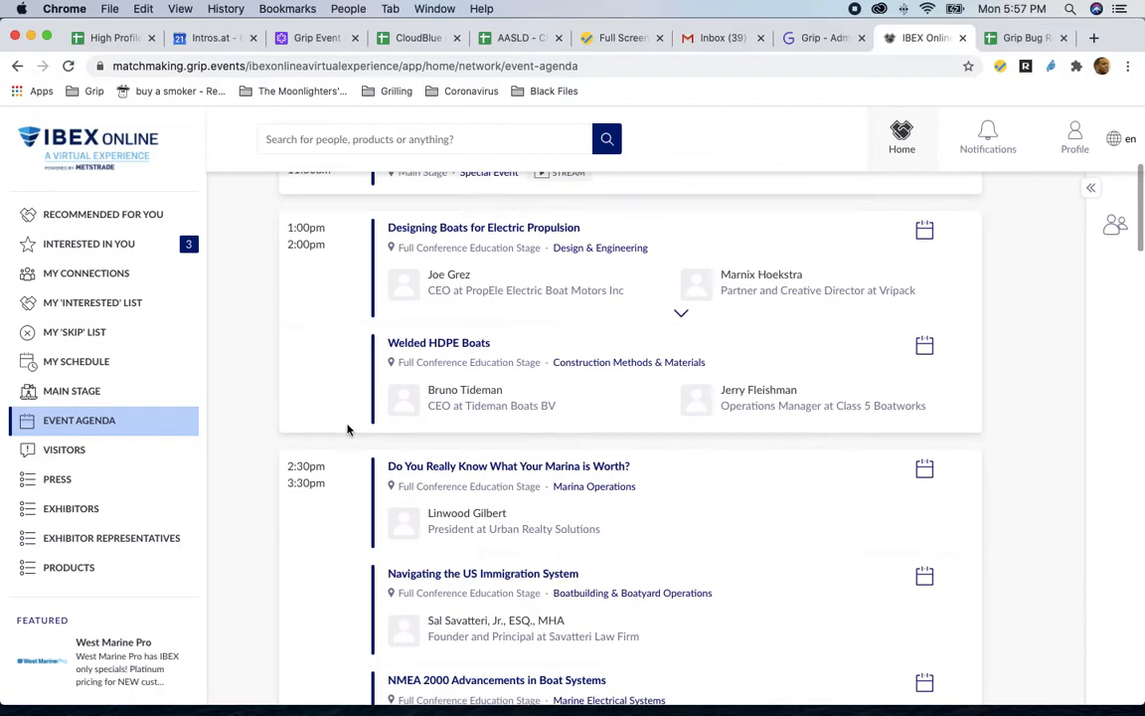
scroll(down, 3)
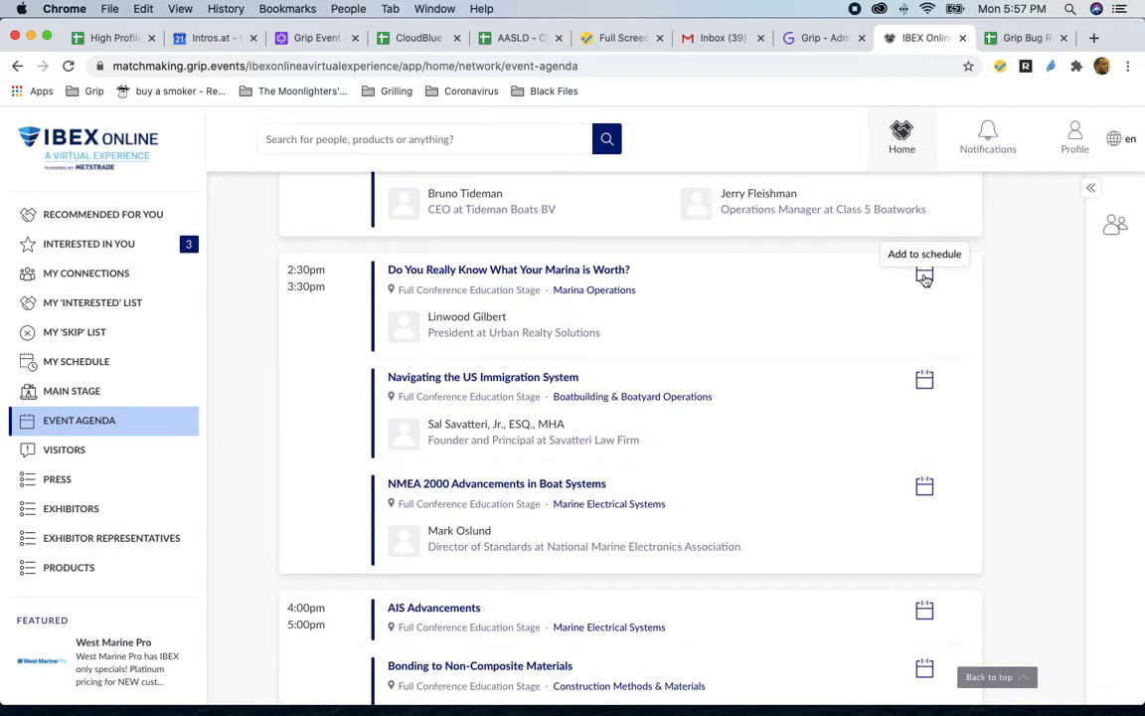
mouse_move(925, 375)
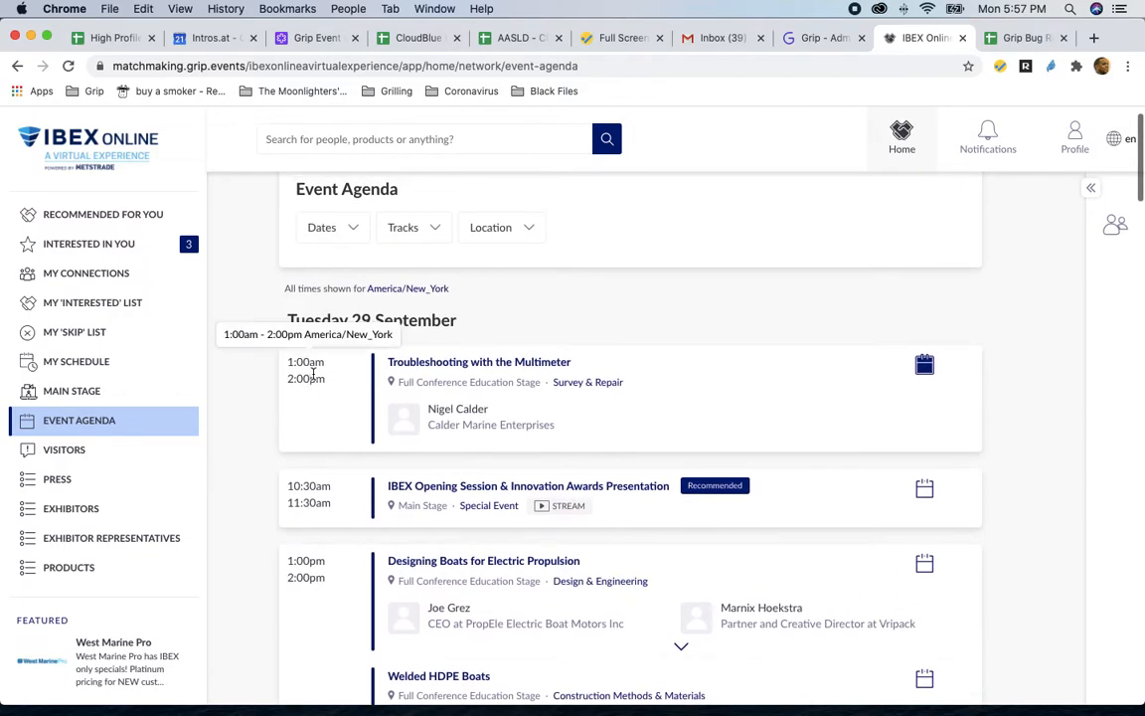
scroll(down, 3)
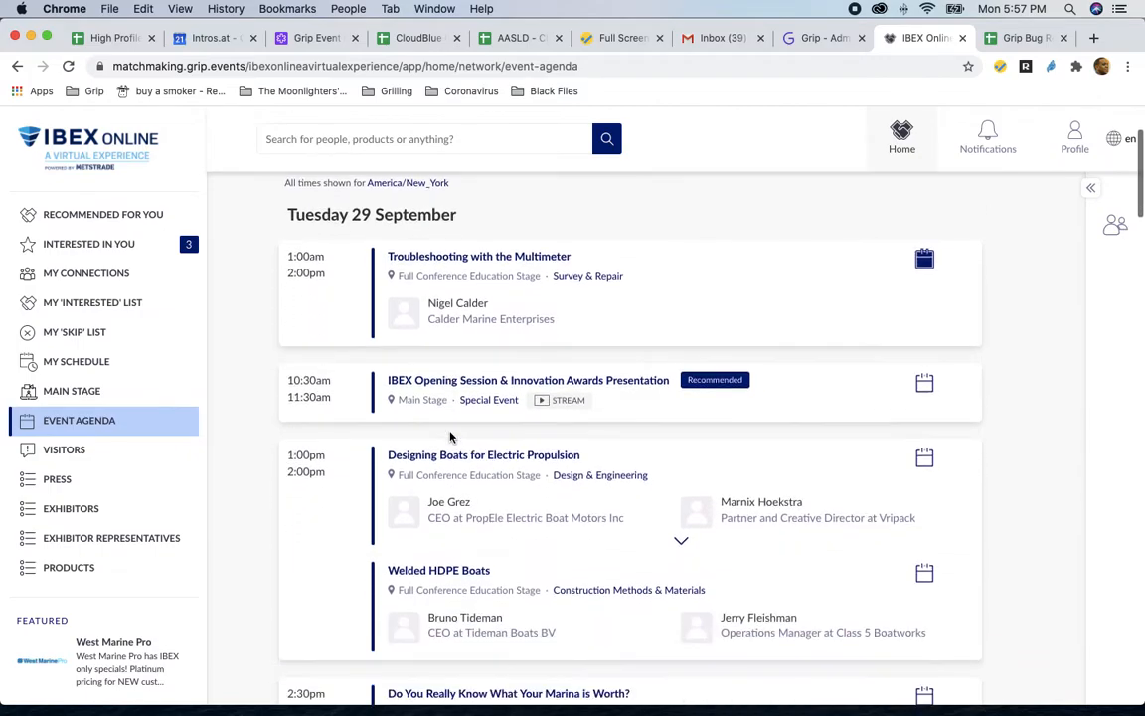
scroll(down, 3)
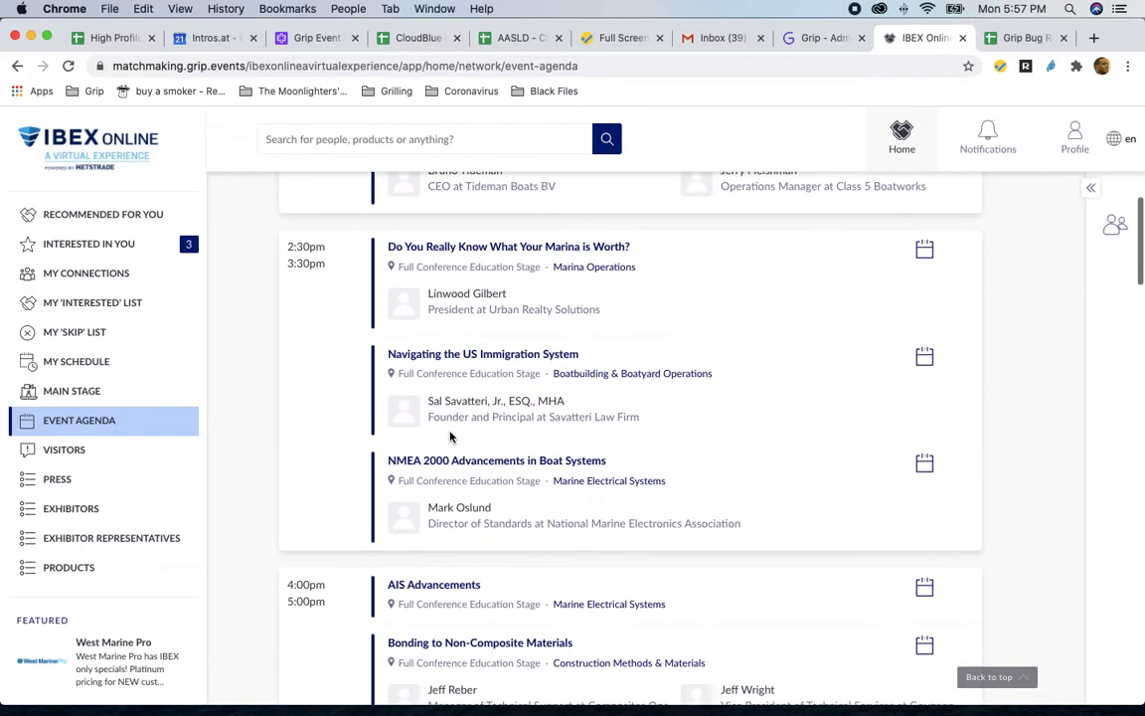
scroll(down, 3)
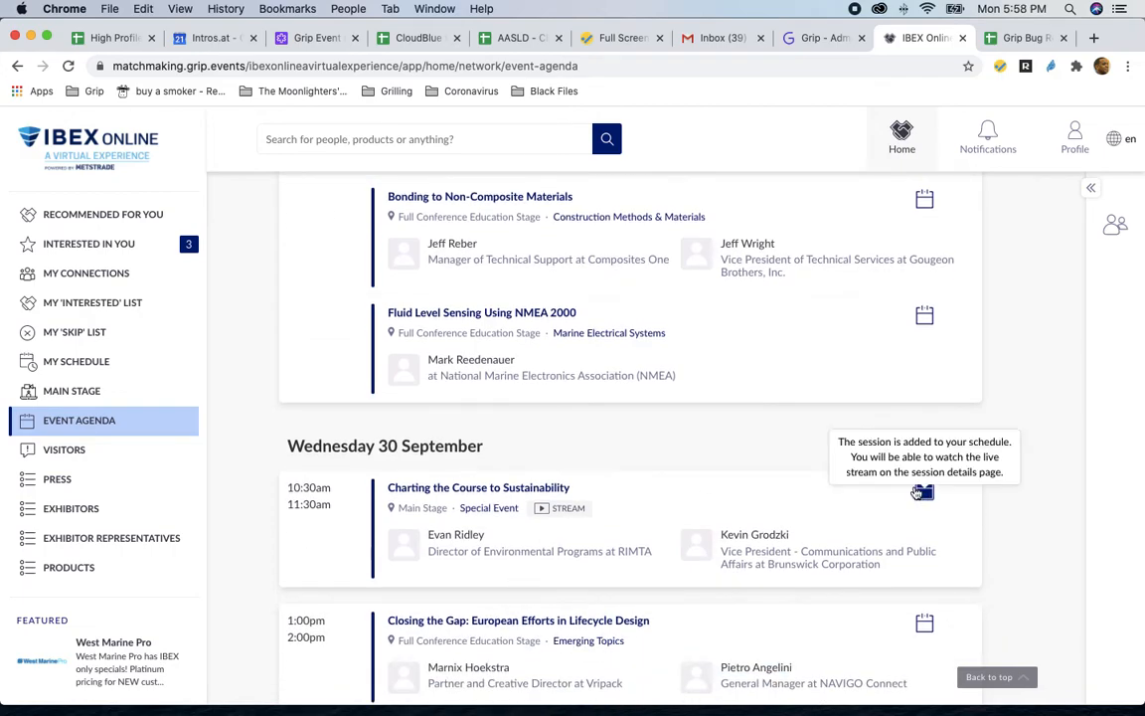
click(75, 360)
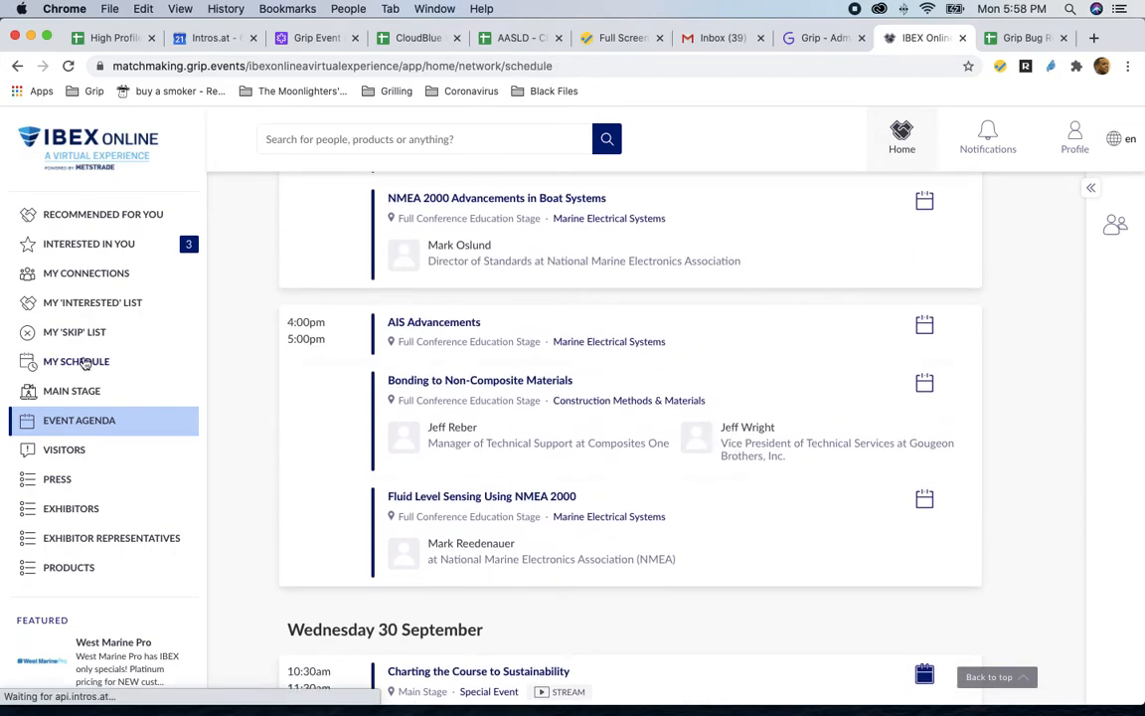
click(76, 360)
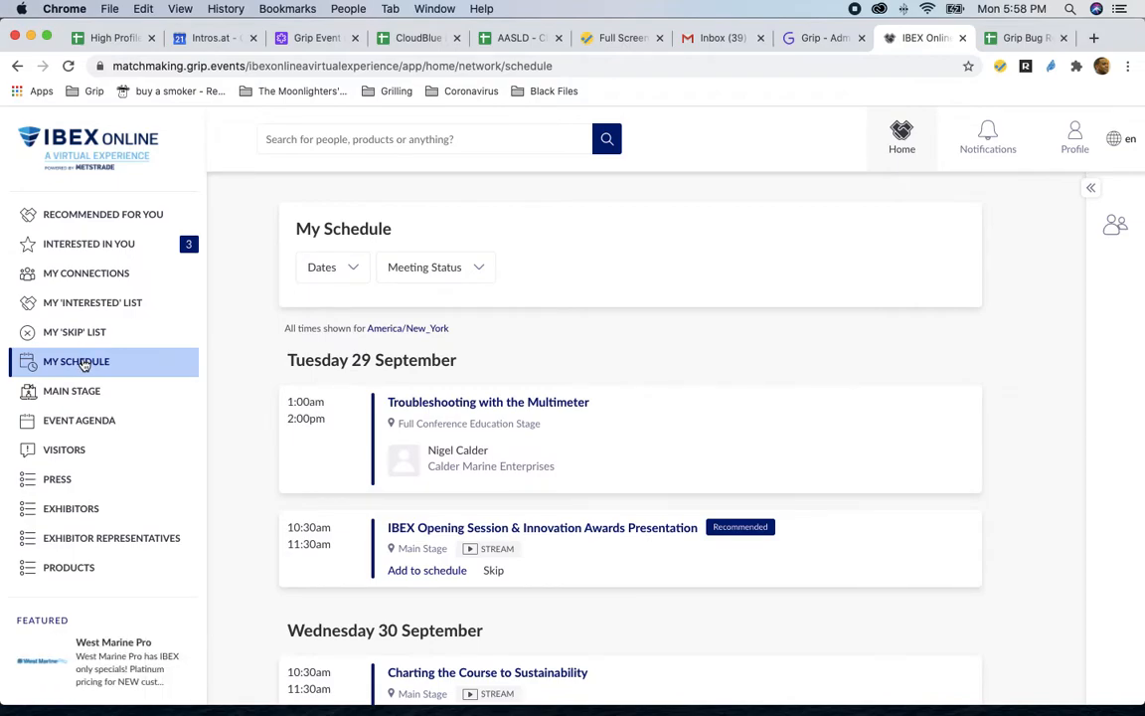
mouse_move(90, 420)
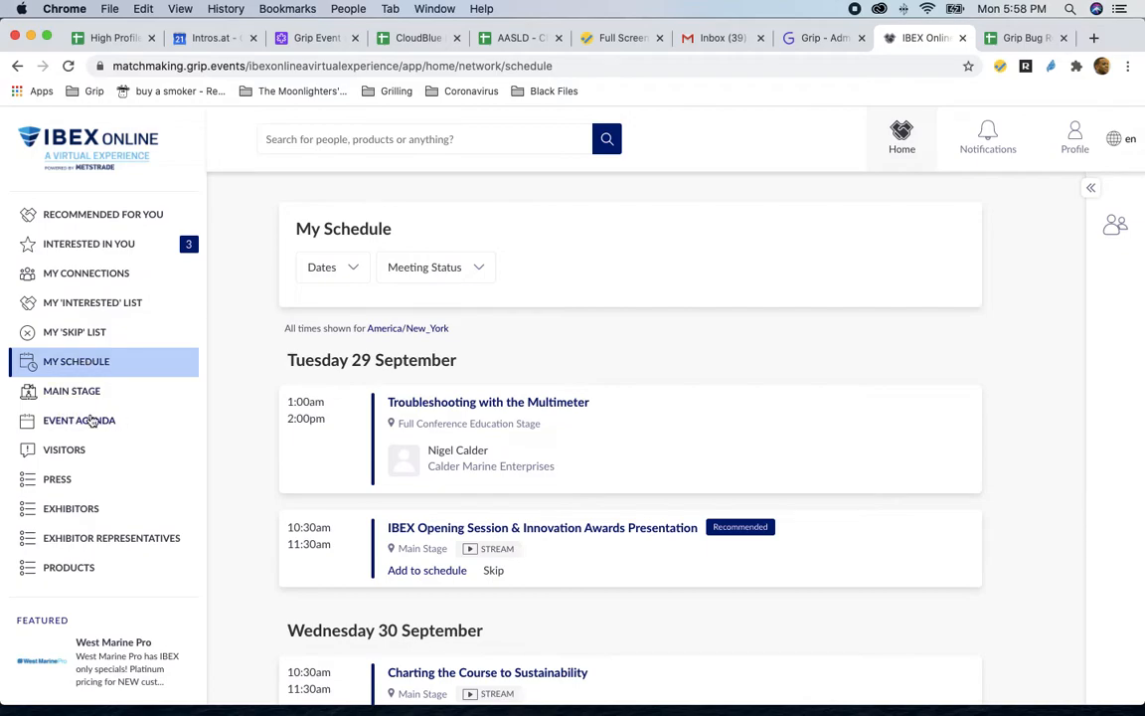
- Open Main Stage and scroll through its Full Schedule session list
click(71, 390)
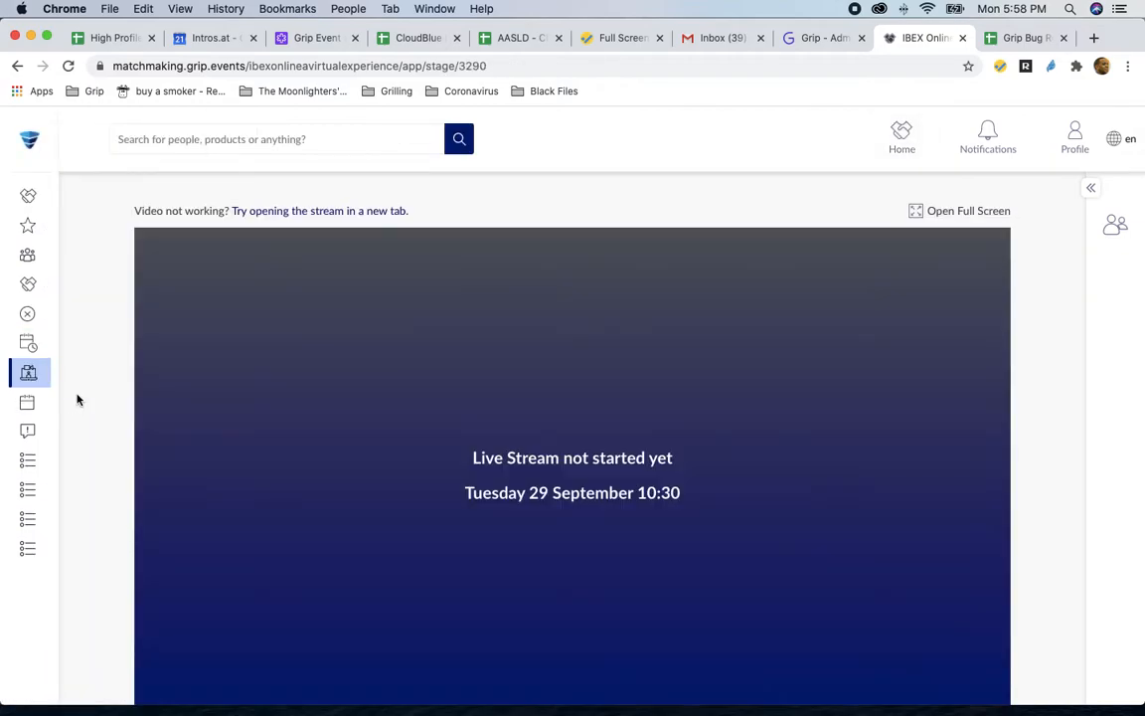
scroll(down, 3)
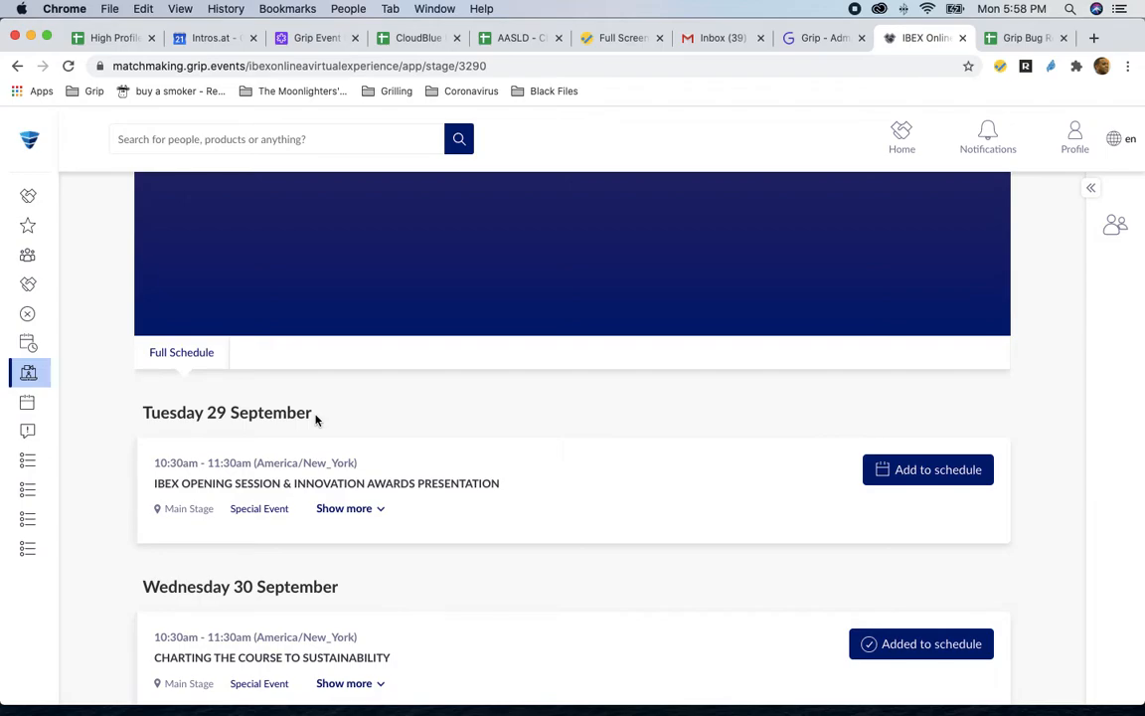
scroll(down, 3)
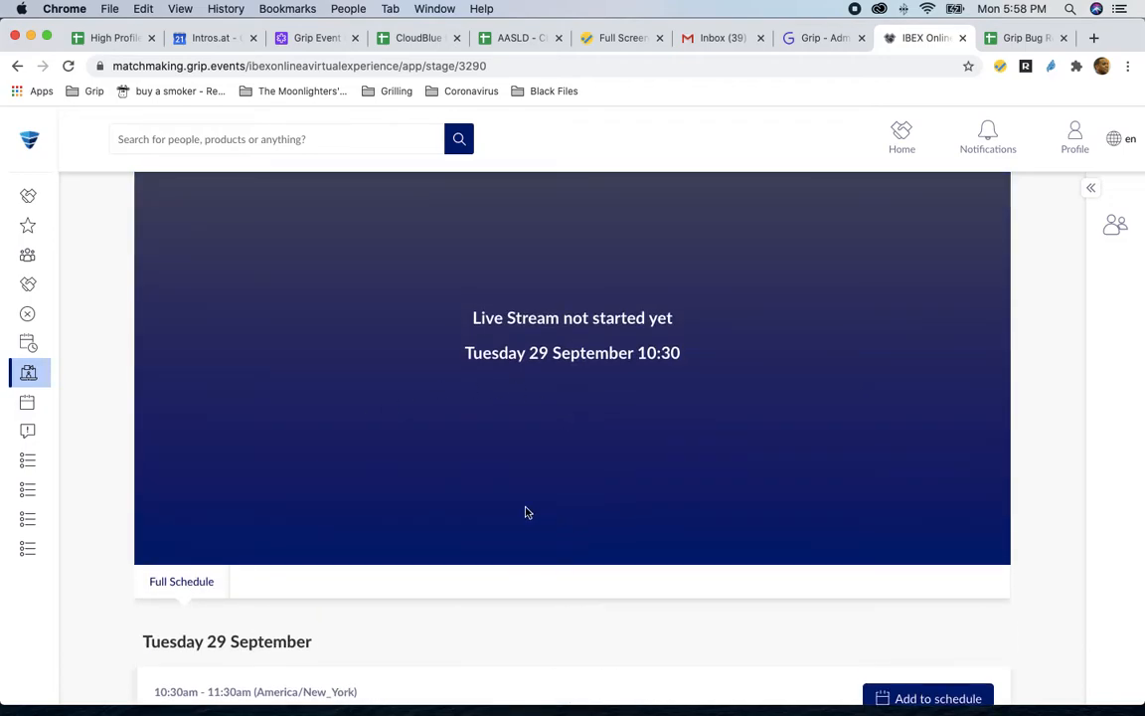
scroll(down, 3)
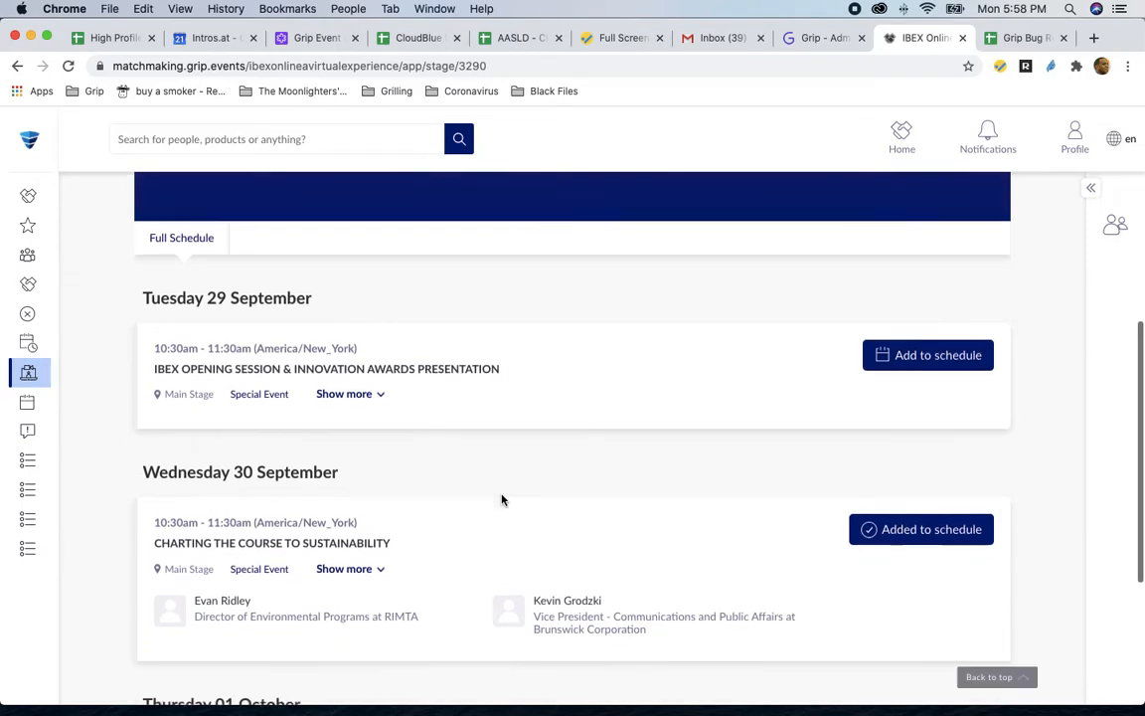
scroll(down, 3)
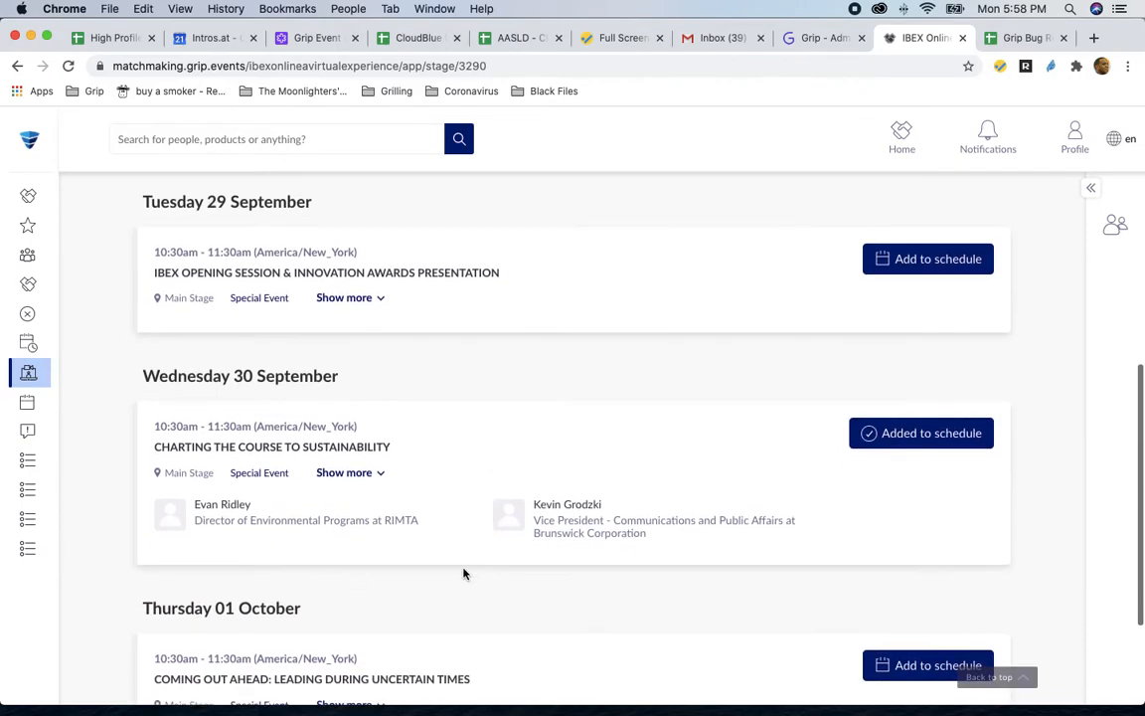
scroll(down, 3)
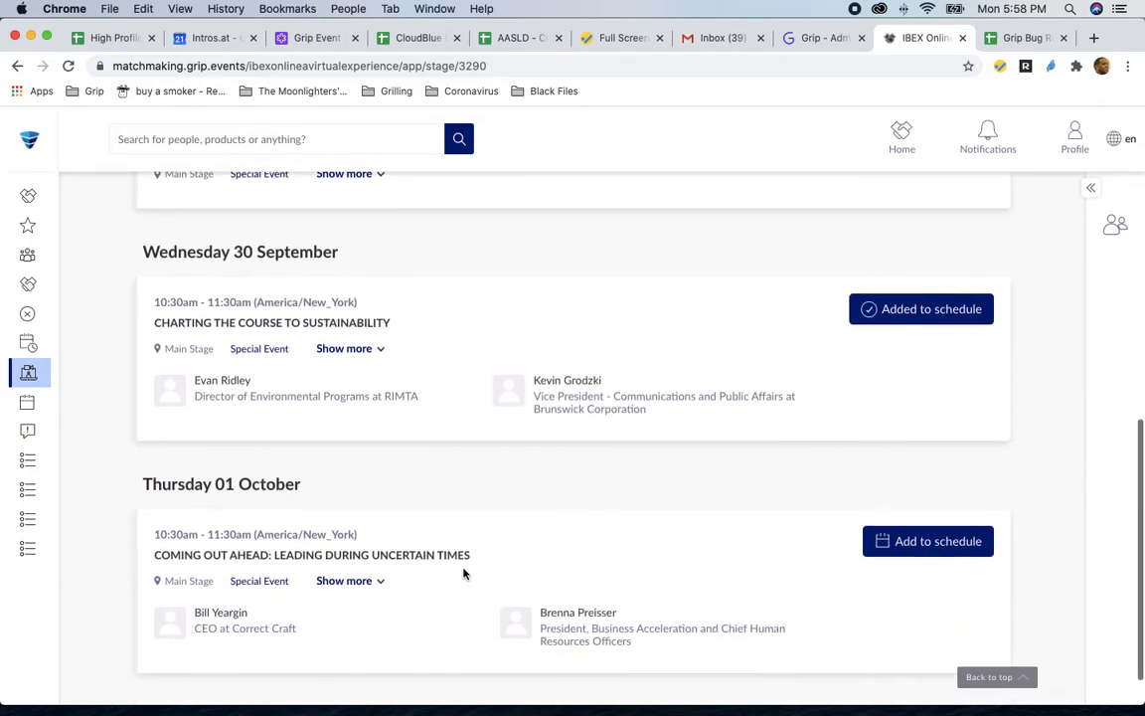
scroll(down, 3)
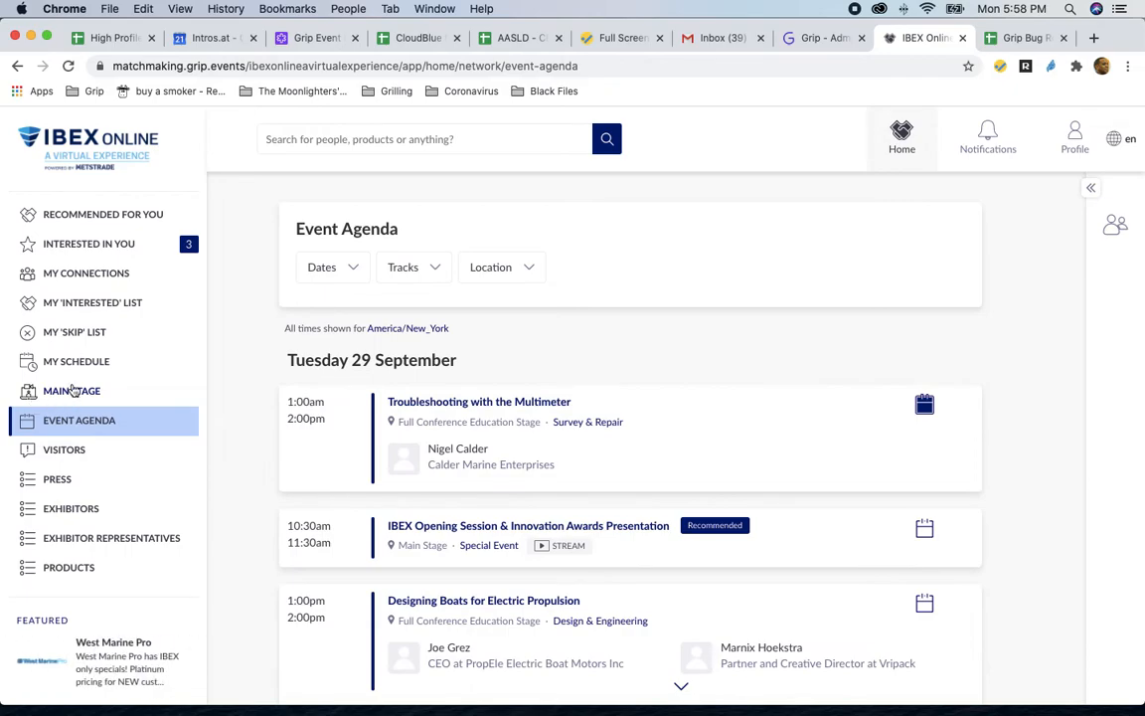
- Scroll through My Schedule, then return to the home page's Find Exhibitors list
click(76, 361)
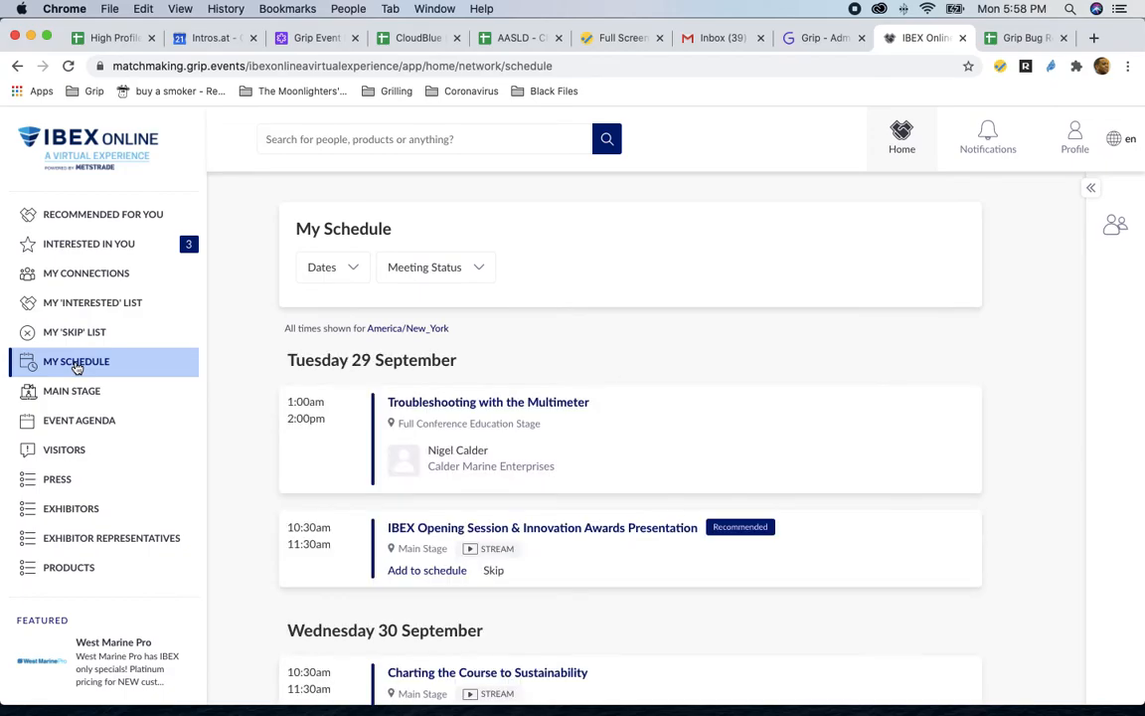
scroll(down, 3)
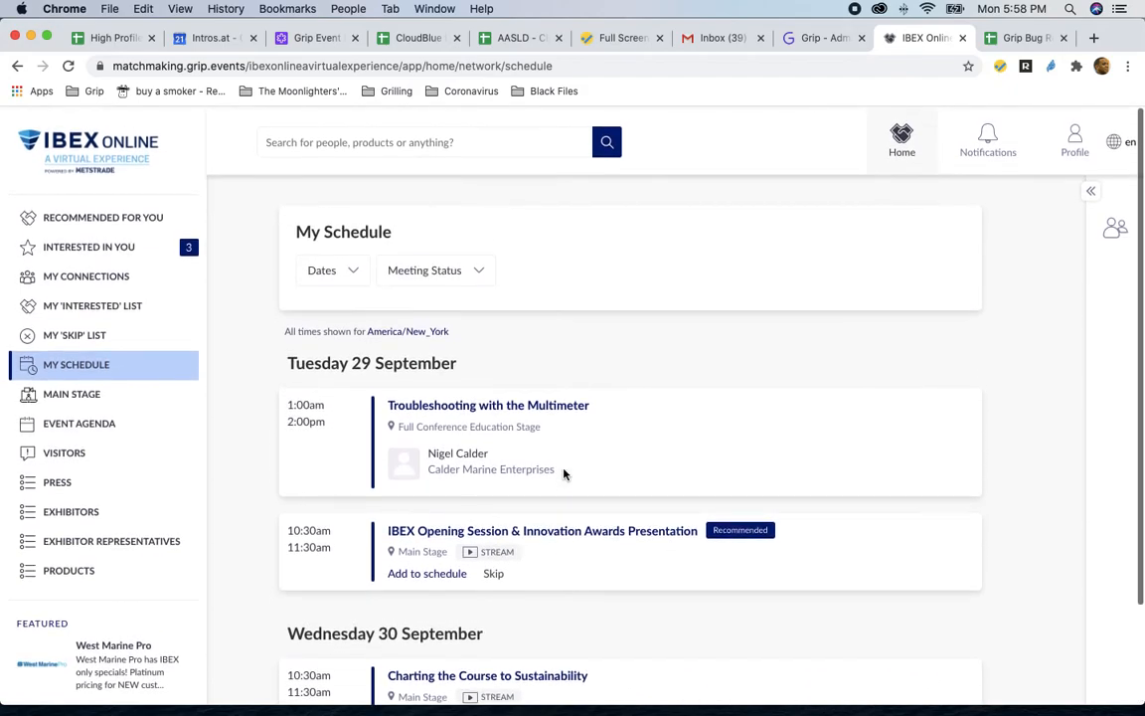
scroll(down, 3)
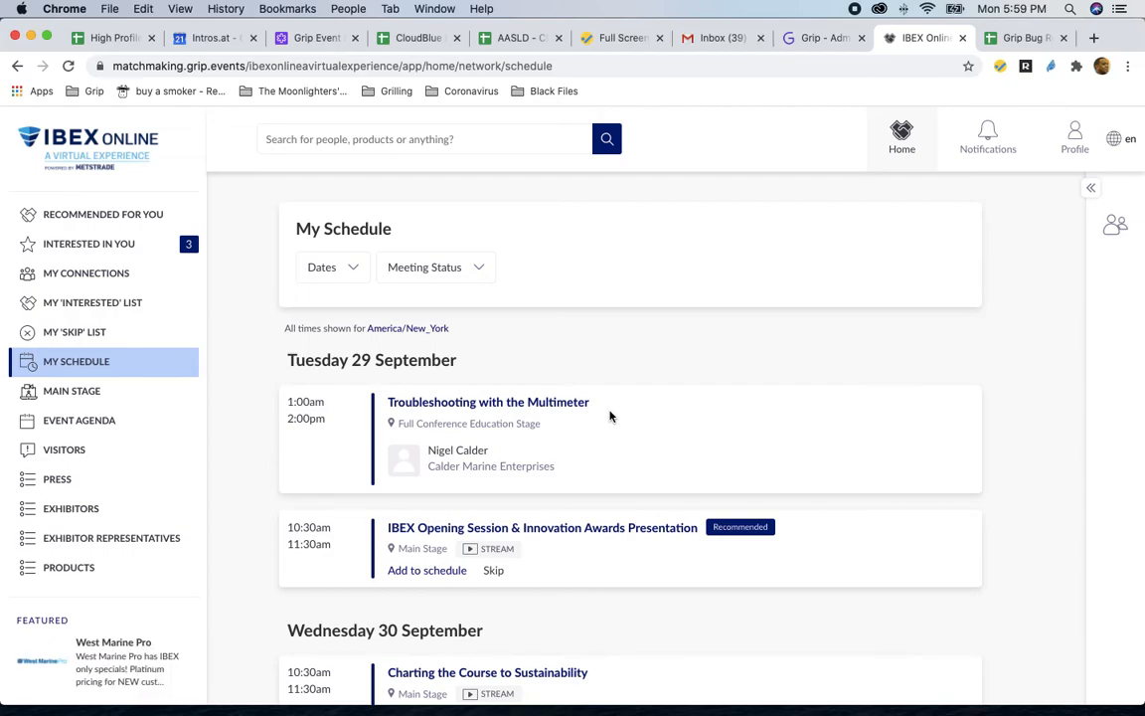
click(90, 144)
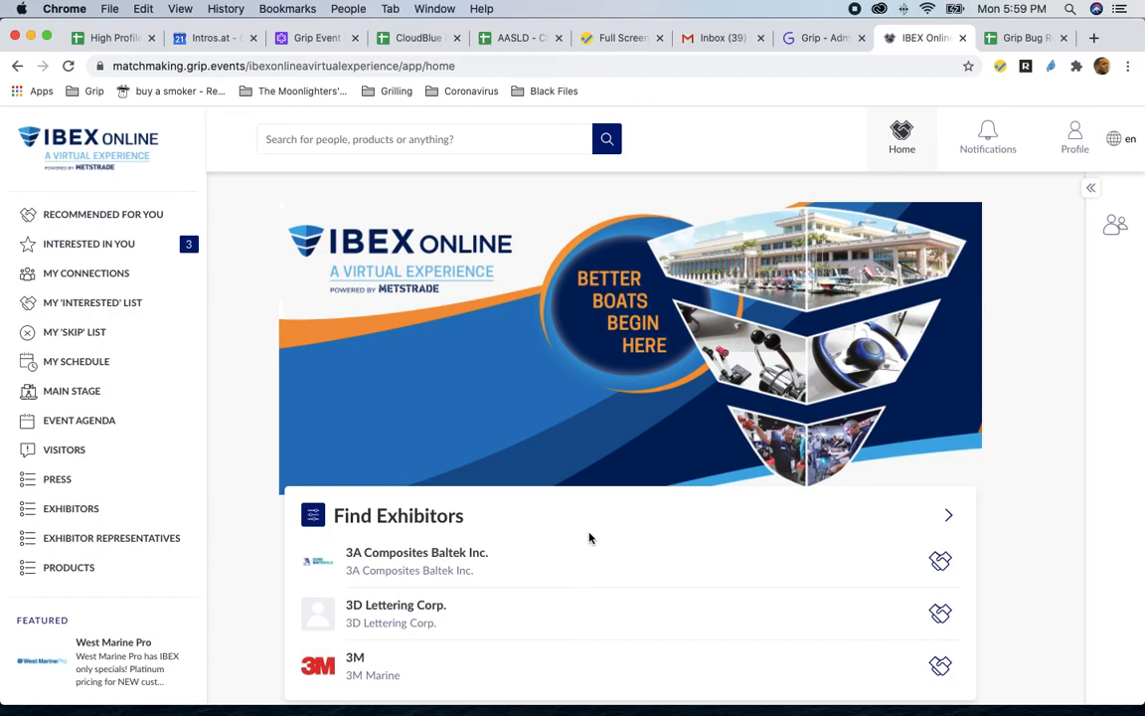
mouse_move(802, 88)
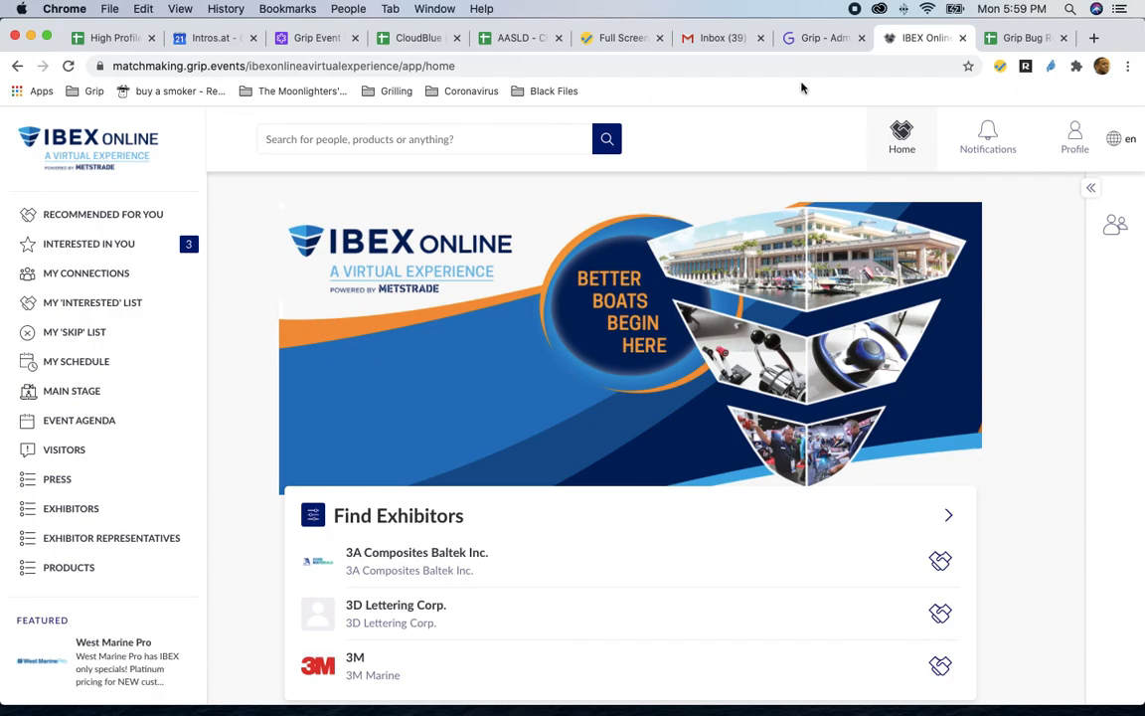